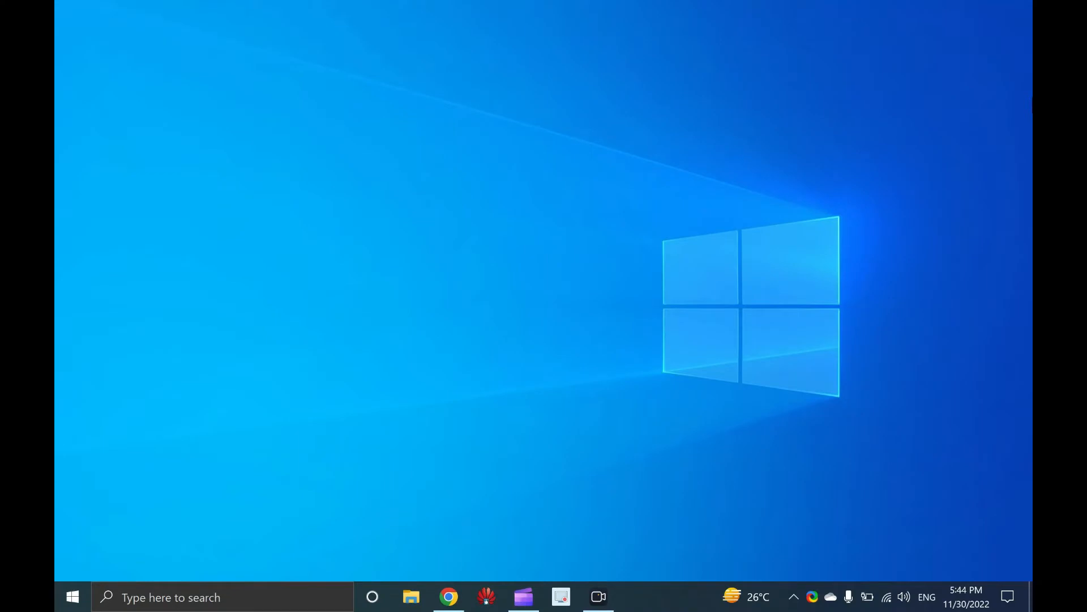
# Launch the Settings app and bring up its home page with all categories.
pyautogui.click(636, 597)
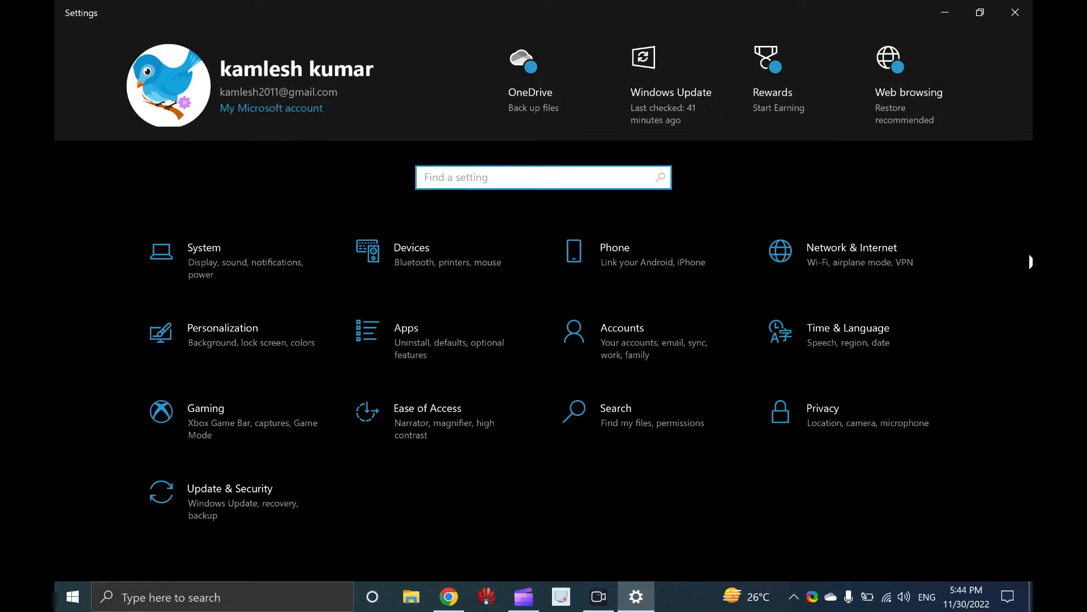
pyautogui.click(543, 177)
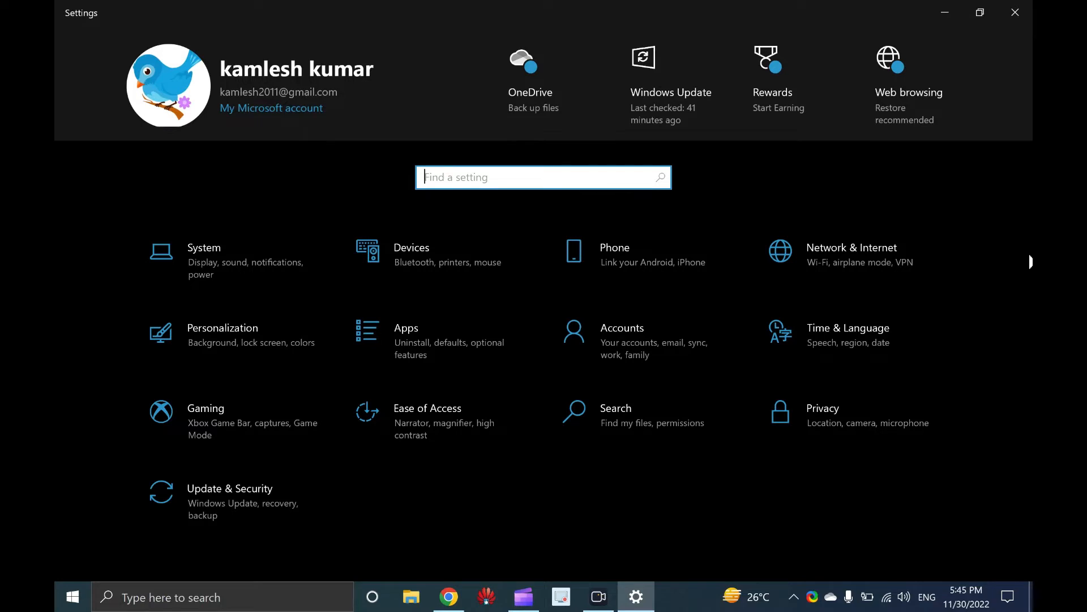
pyautogui.moveTo(1025, 262)
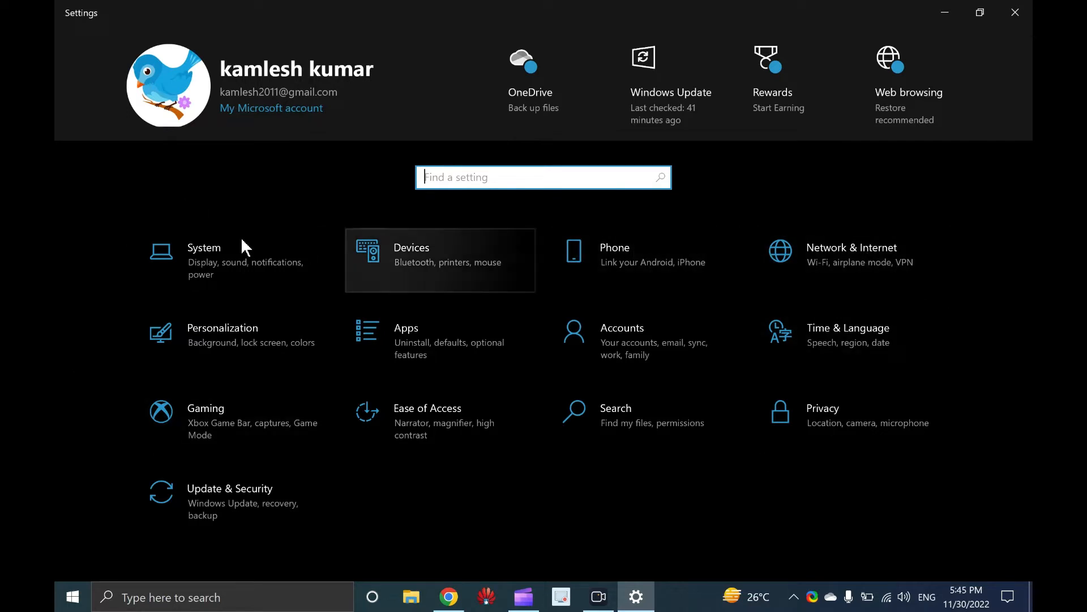
pyautogui.moveTo(451, 274)
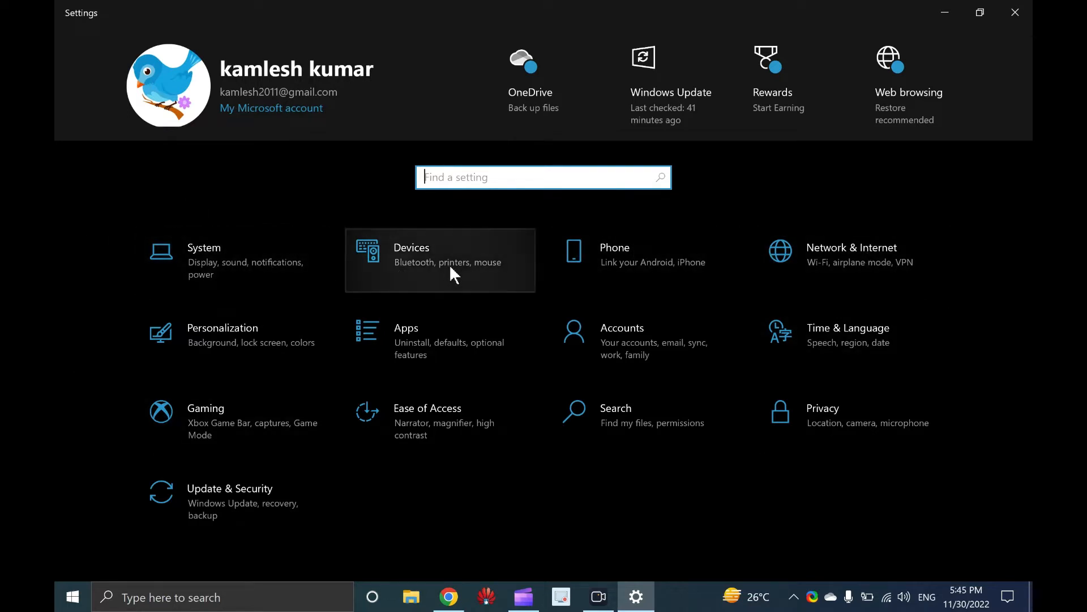
pyautogui.moveTo(308, 352)
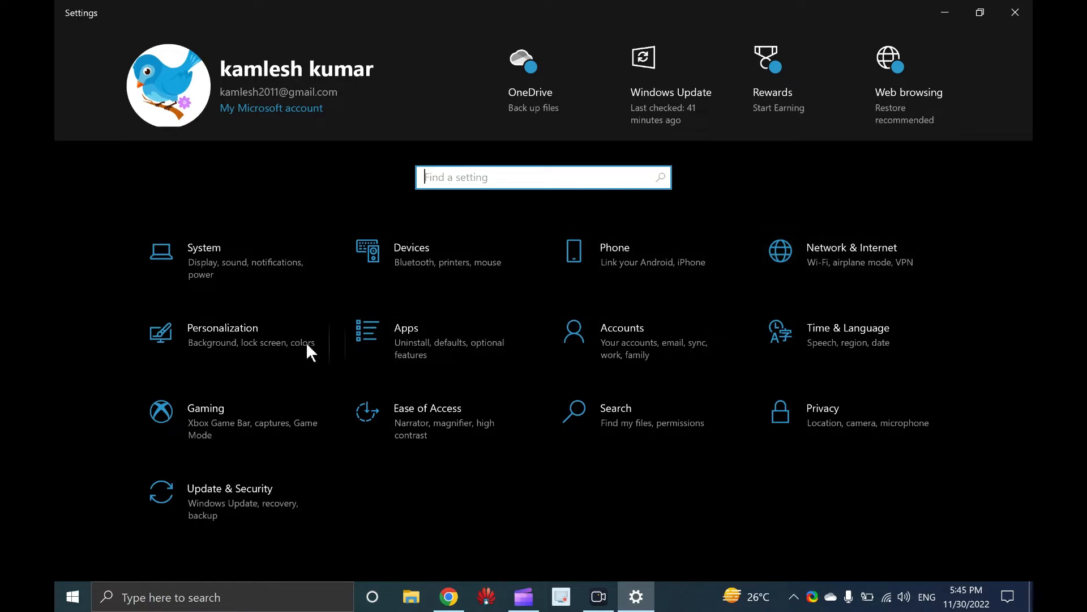
pyautogui.moveTo(618, 364)
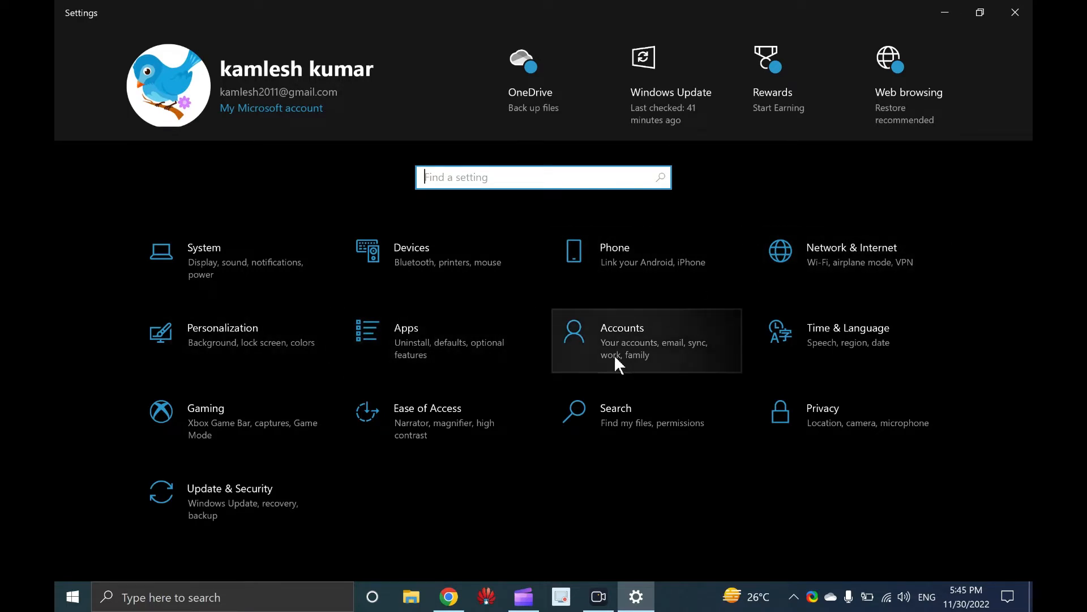
pyautogui.moveTo(233, 420)
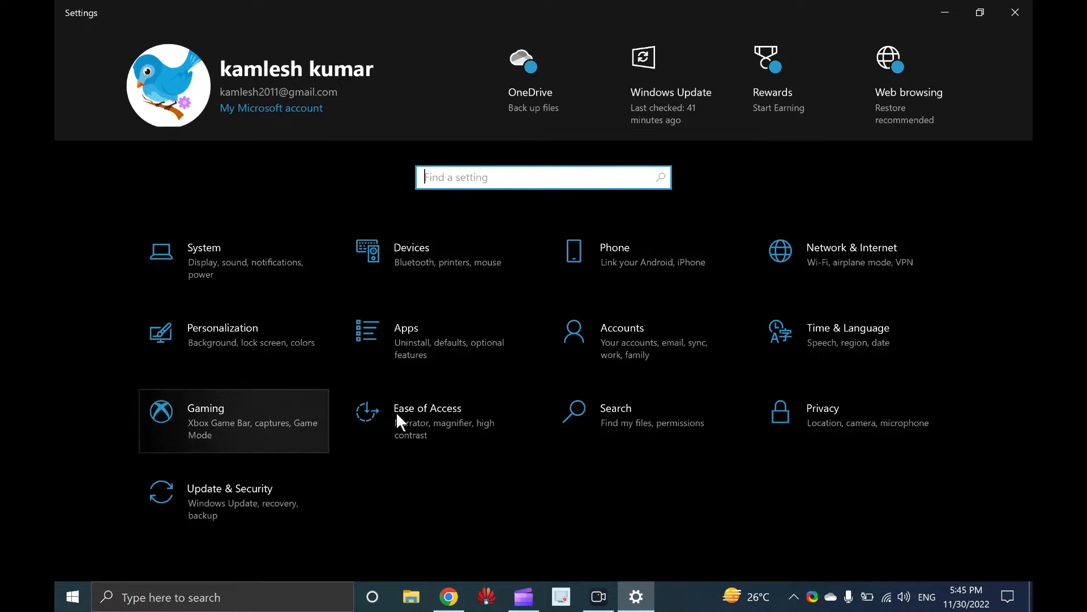
pyautogui.moveTo(852, 416)
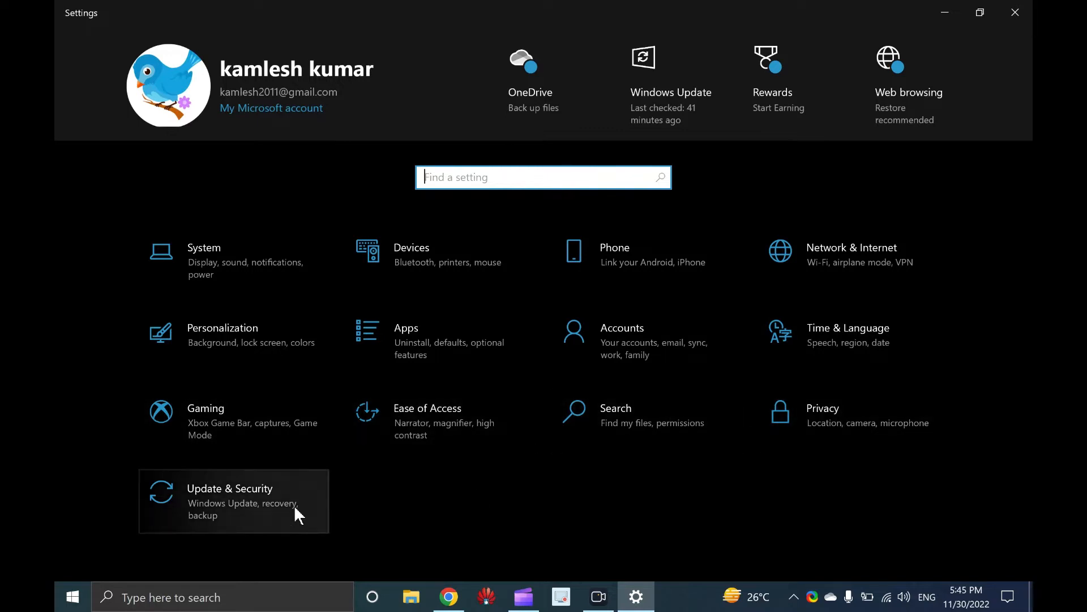
pyautogui.moveTo(201, 270)
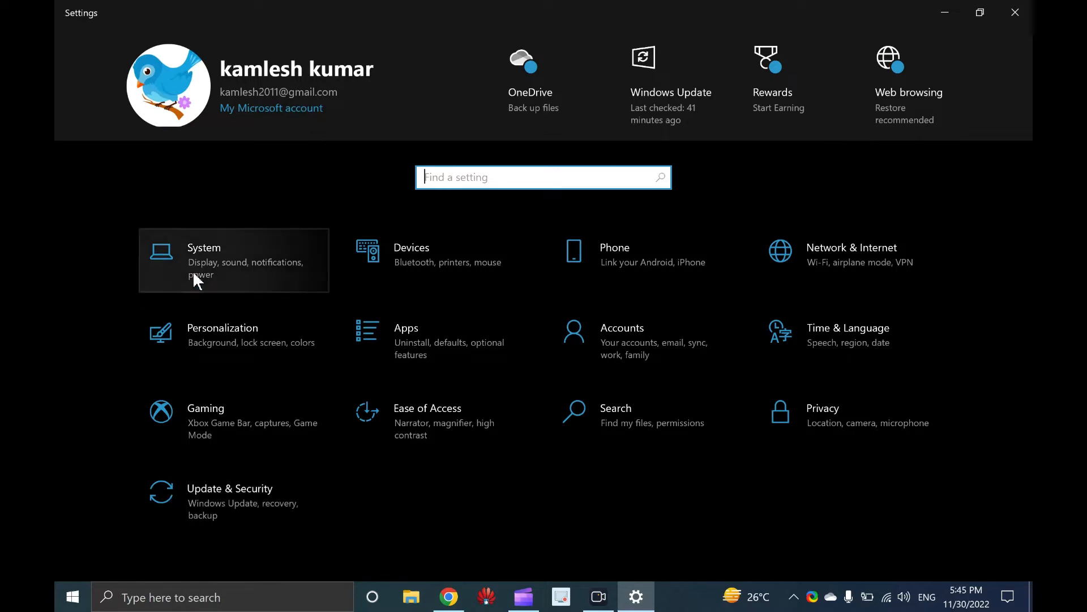
# Enter the System category to view the Display page.
pyautogui.click(204, 247)
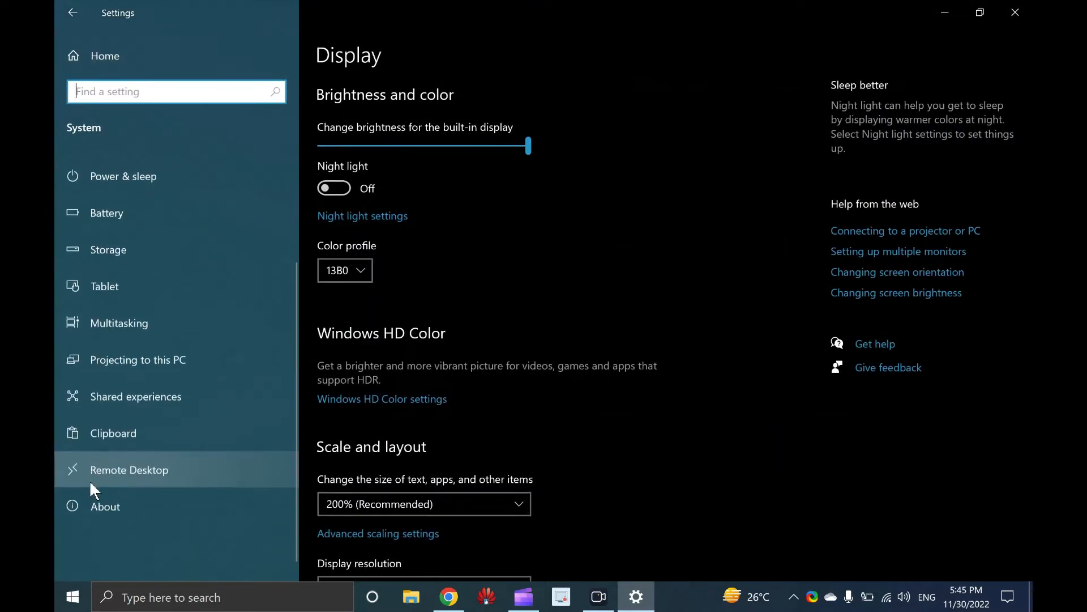
pyautogui.scroll(3)
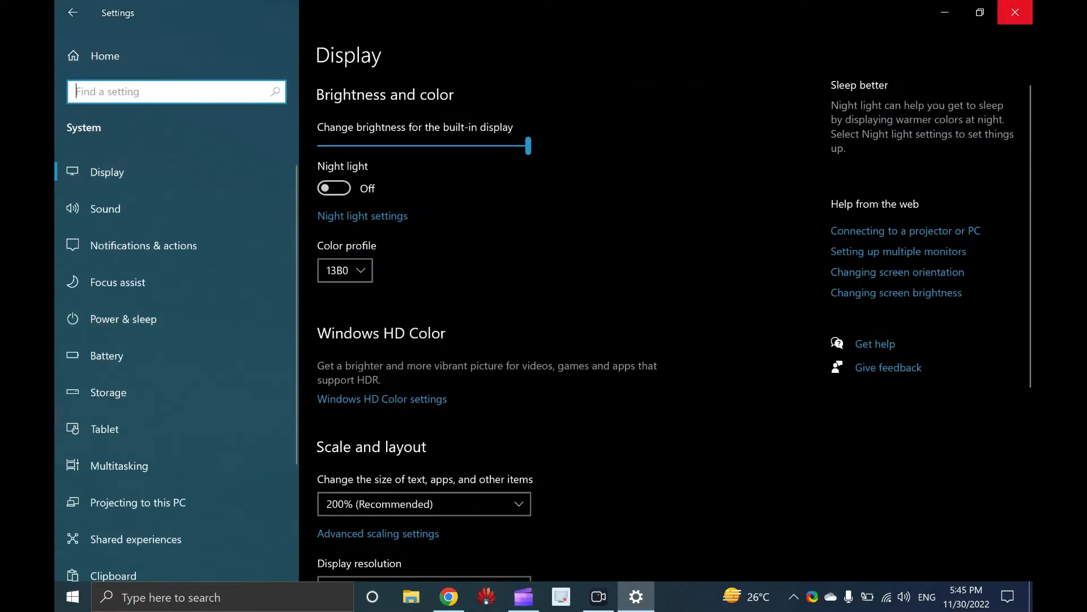
# Close Settings, reopen it on the home page, then close it again.
pyautogui.click(1014, 12)
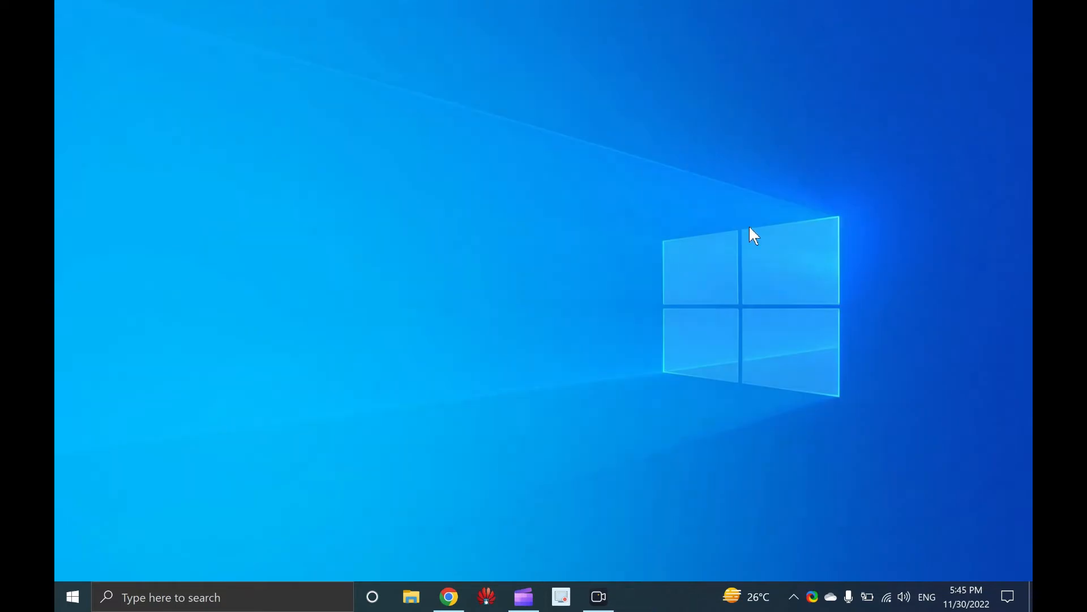
pyautogui.moveTo(909, 194)
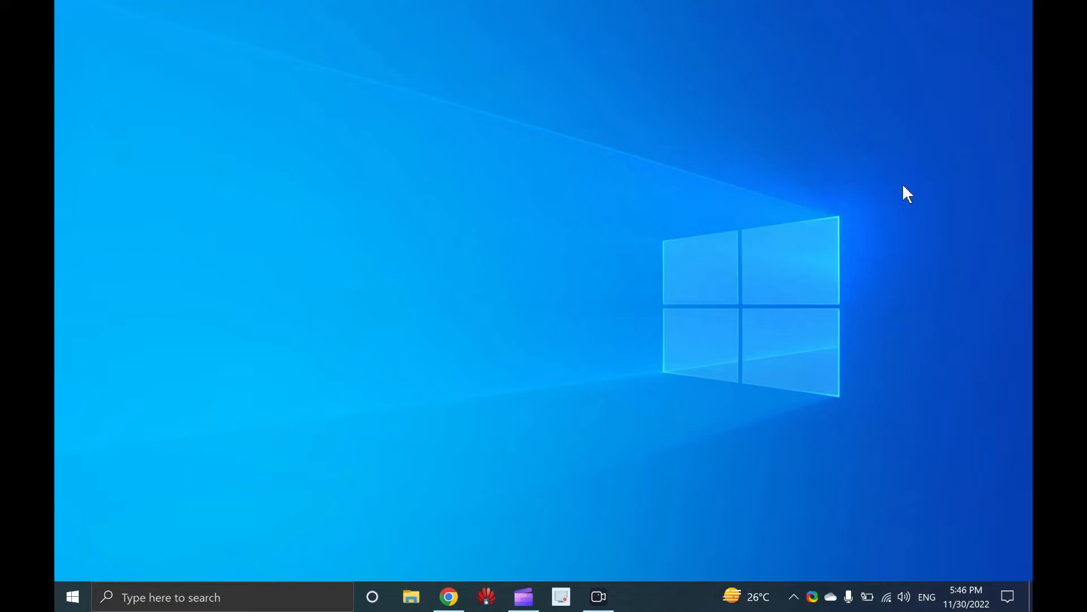
pyautogui.click(636, 597)
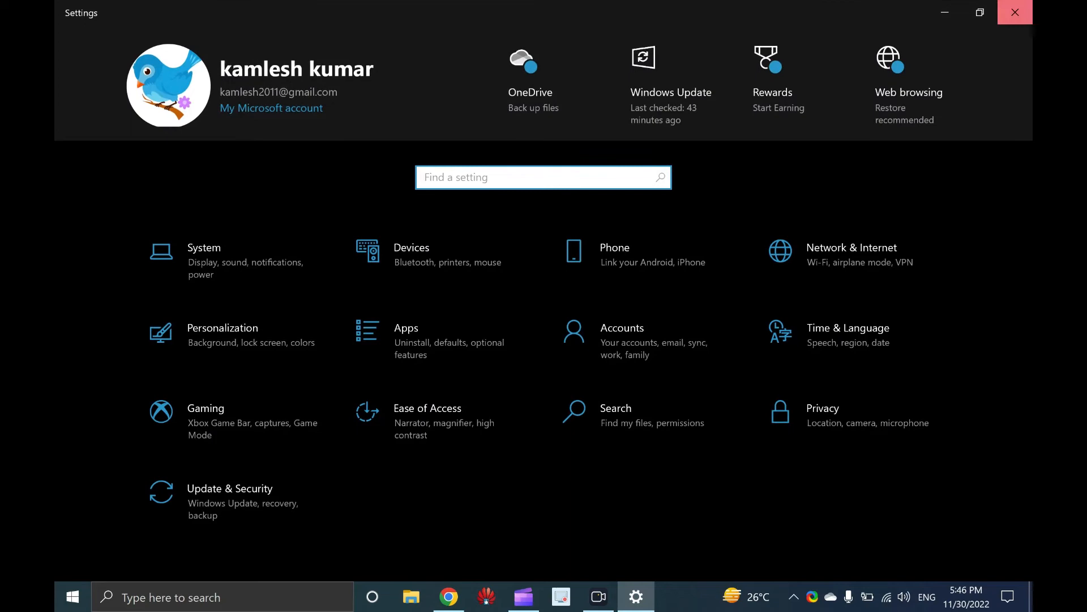
pyautogui.click(1013, 12)
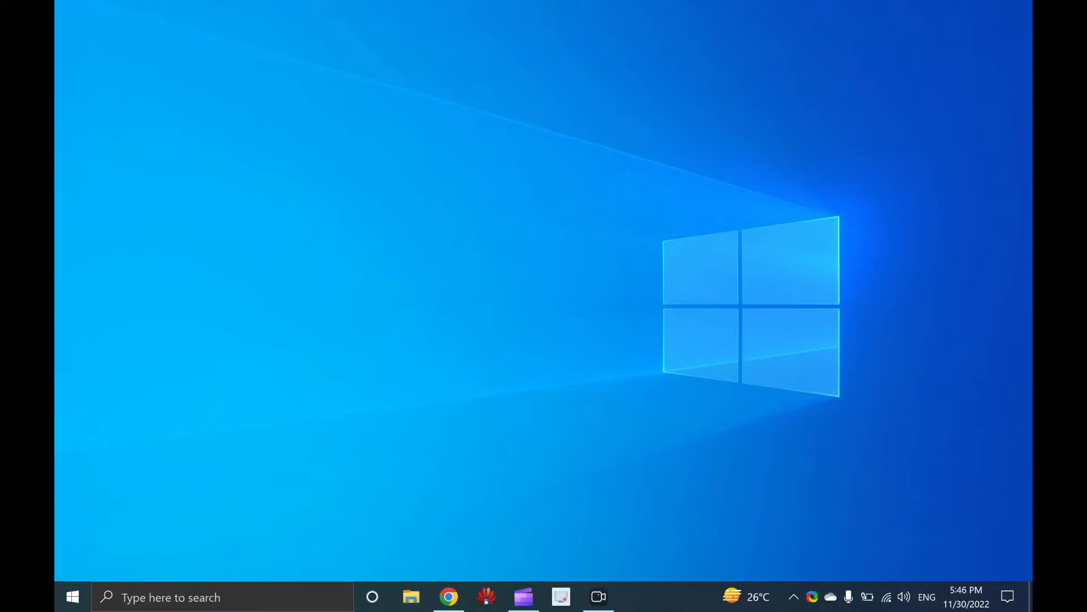
pyautogui.moveTo(72, 597)
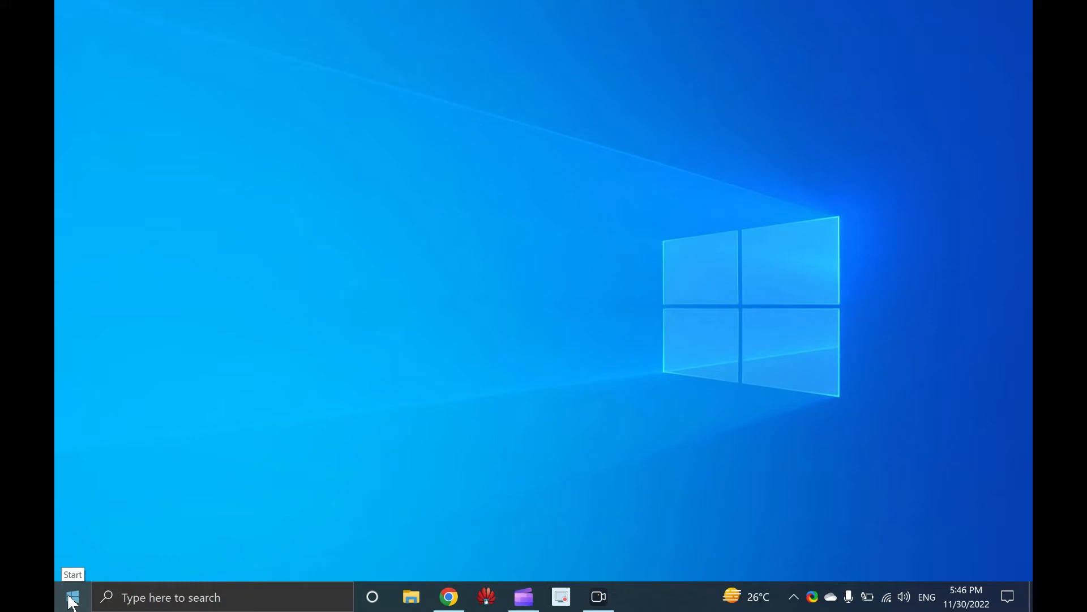
pyautogui.click(72, 597)
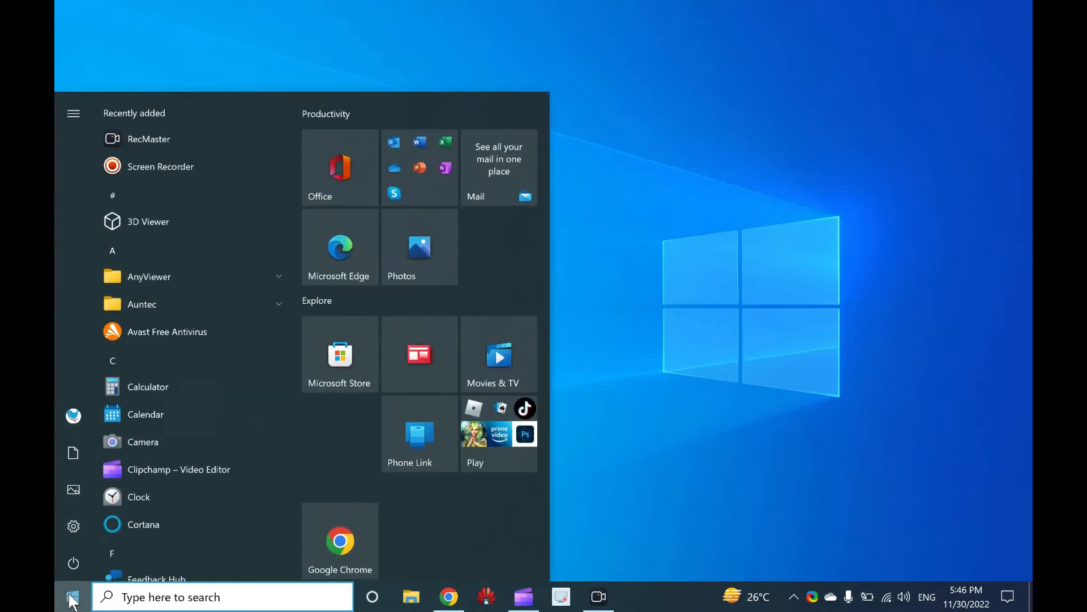
pyautogui.click(73, 525)
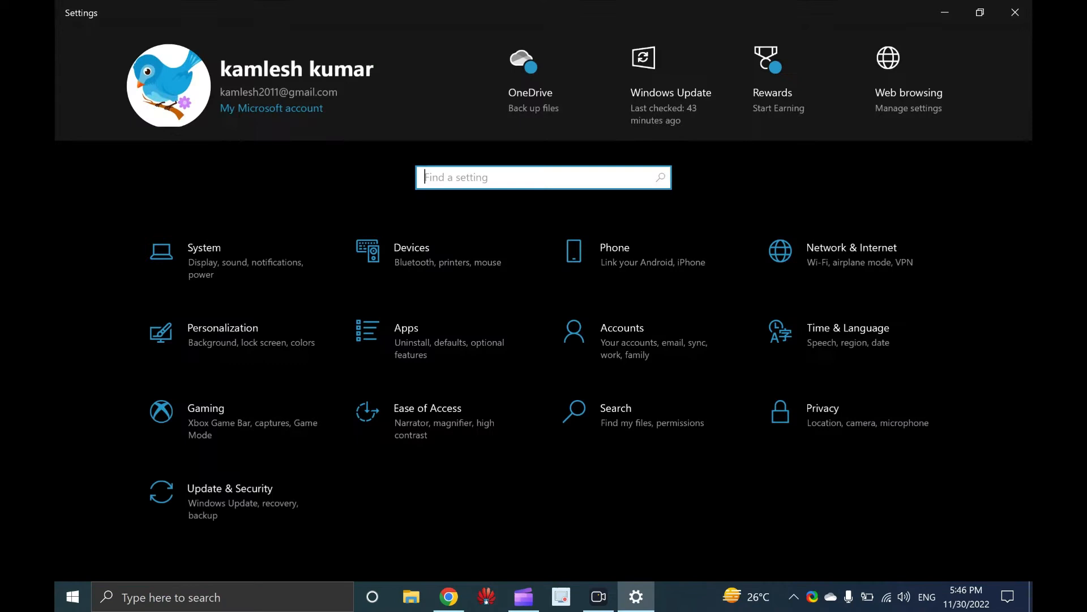
pyautogui.click(1014, 12)
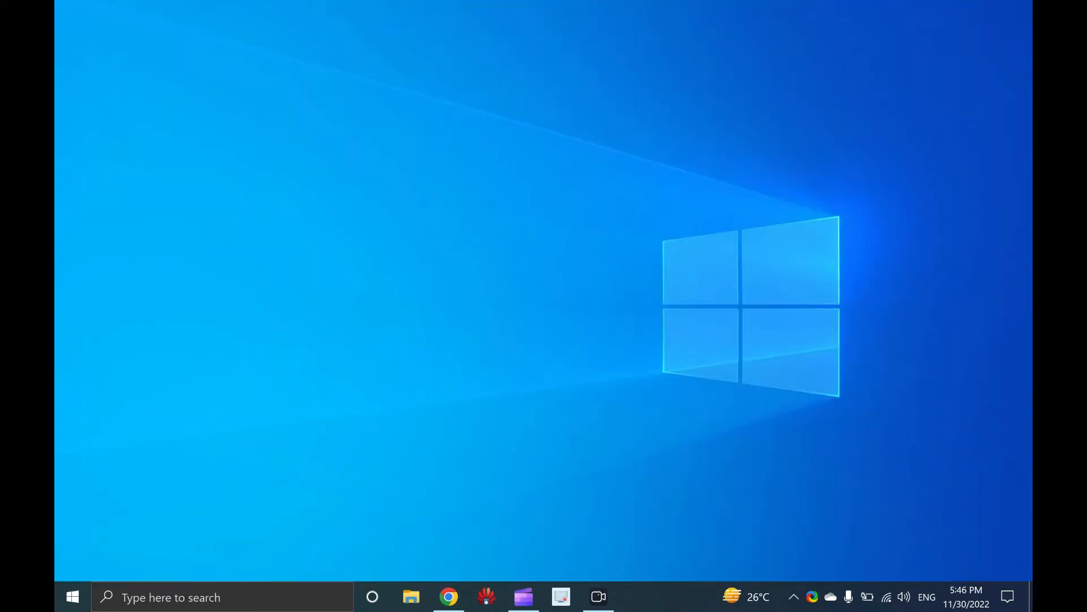
pyautogui.moveTo(383, 423)
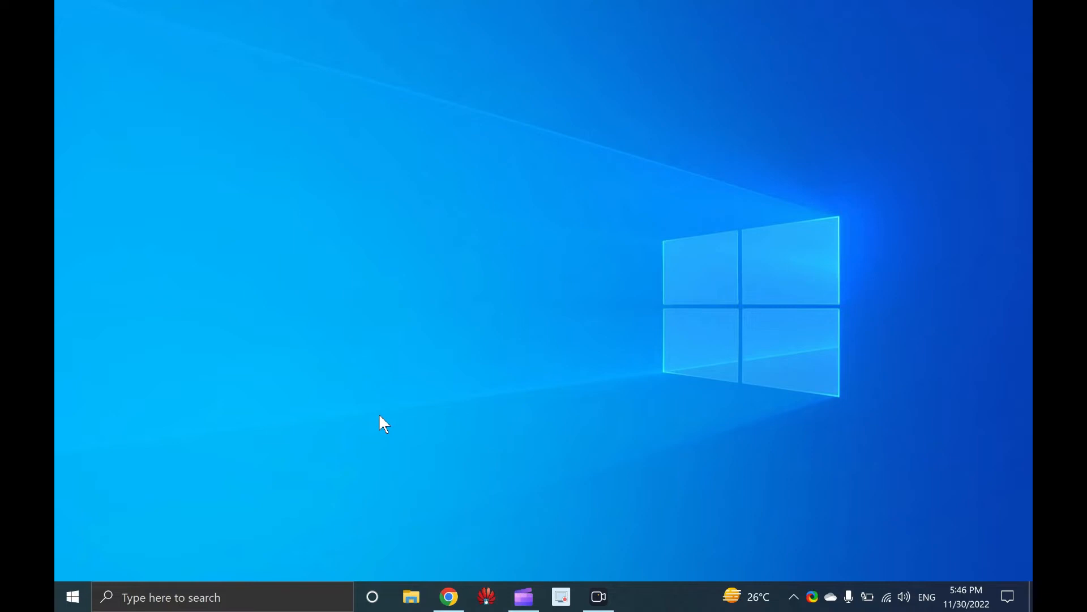
pyautogui.moveTo(298, 473)
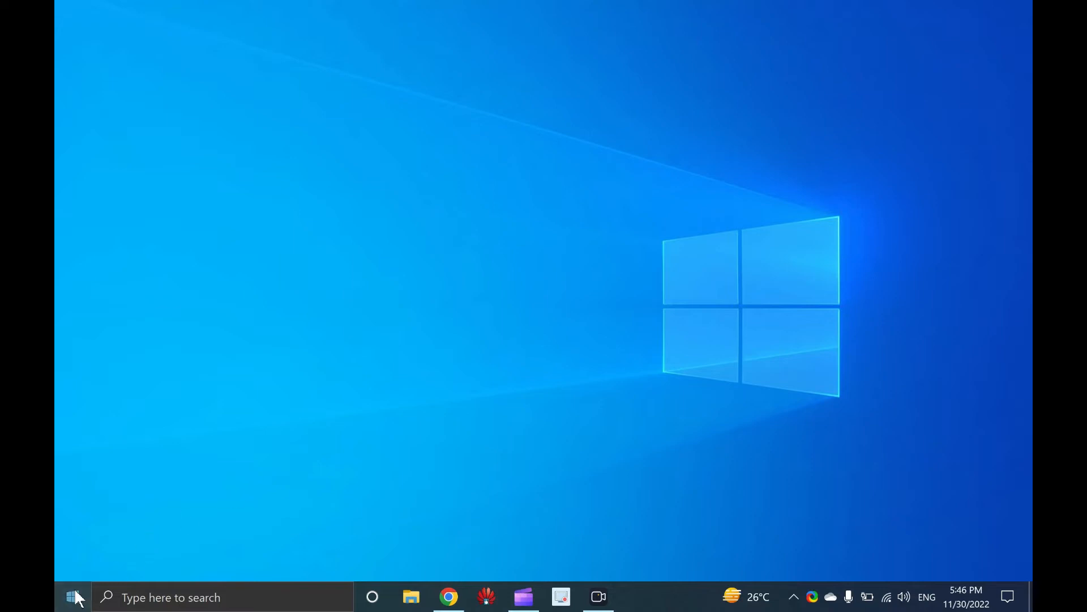
pyautogui.write('cmd')
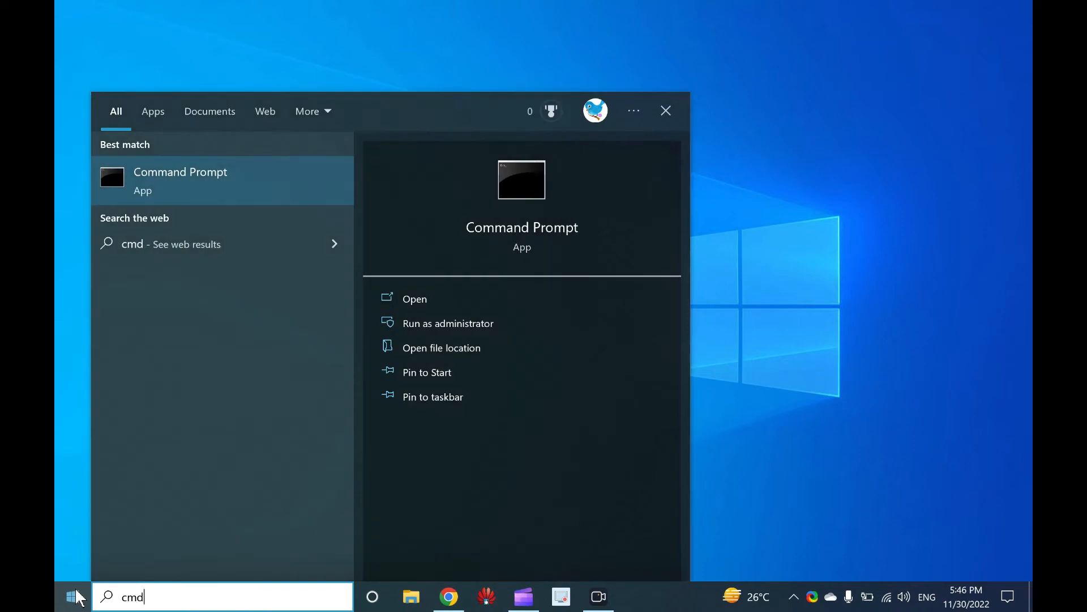
pyautogui.moveTo(208, 179)
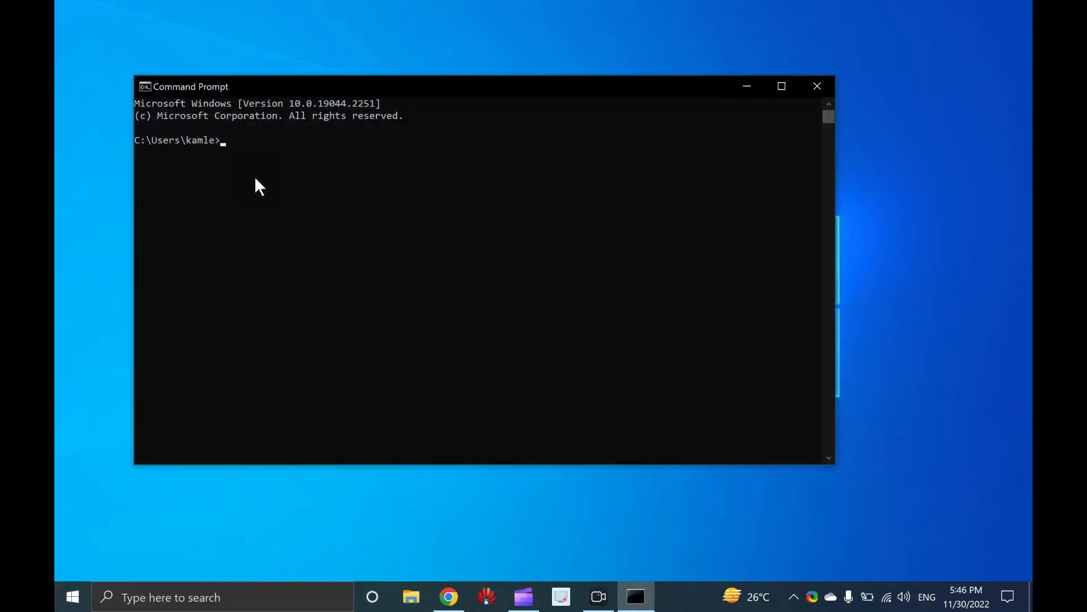
pyautogui.write('start ms-settings:')
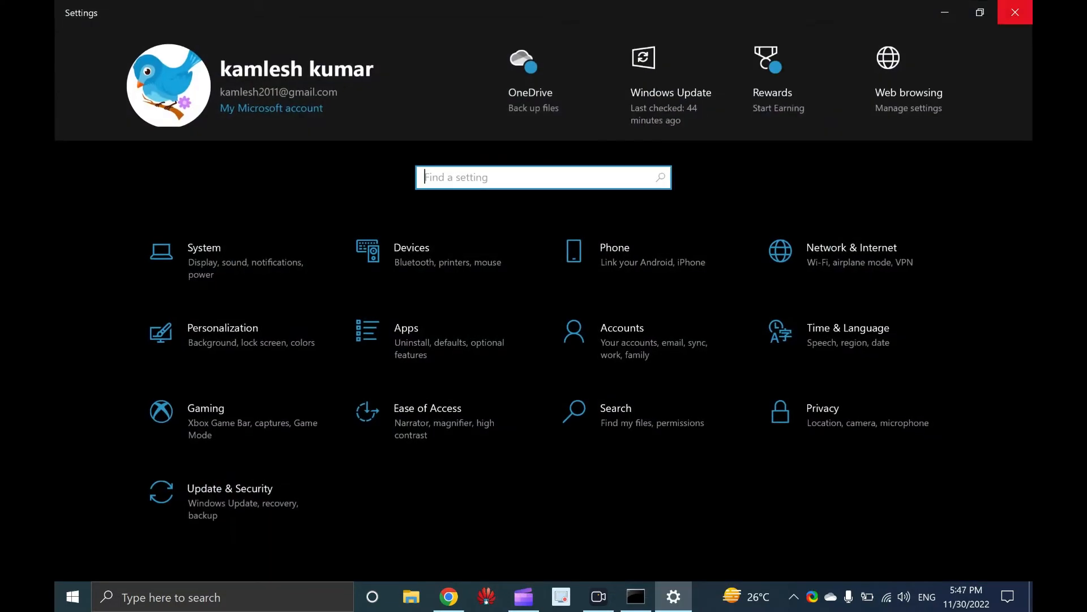
pyautogui.click(1014, 12)
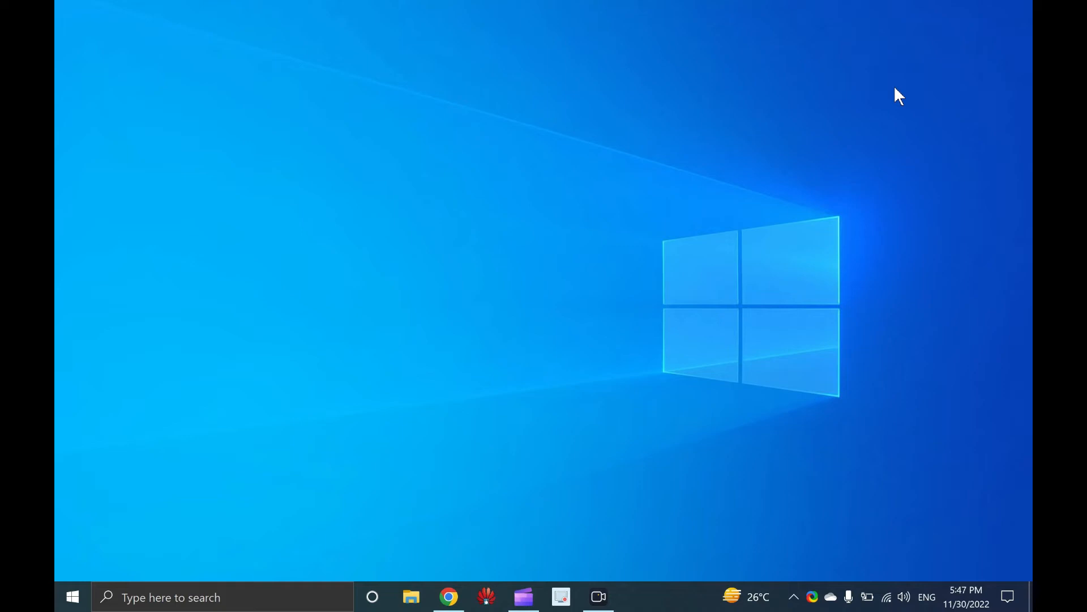
pyautogui.moveTo(72, 596)
pyautogui.write('powe')
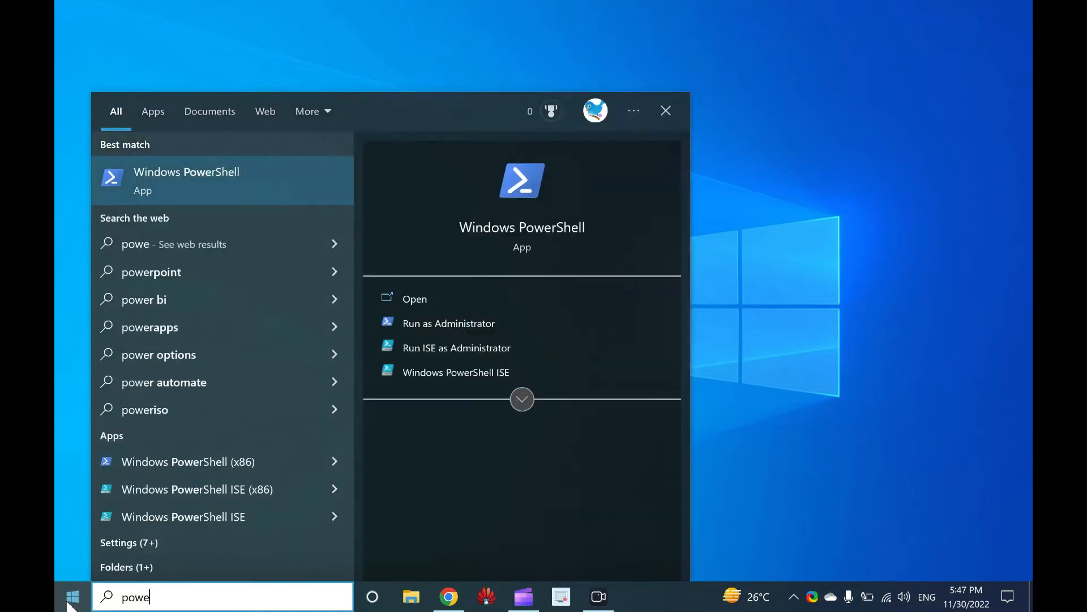
# Launch Windows PowerShell from search and run 'start ms-settings:'.
pyautogui.write('r')
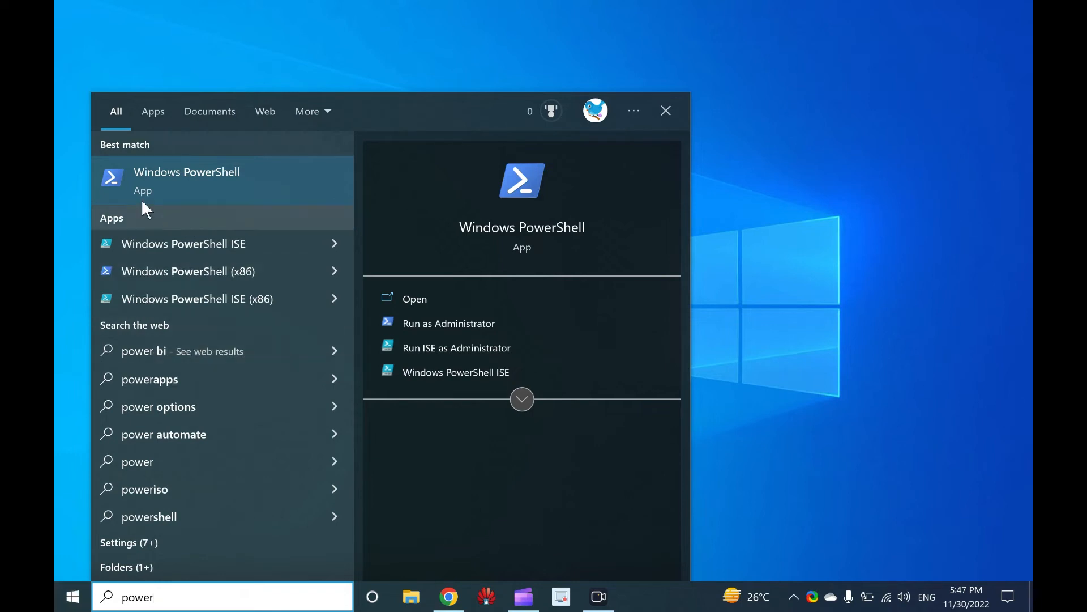
pyautogui.moveTo(215, 193)
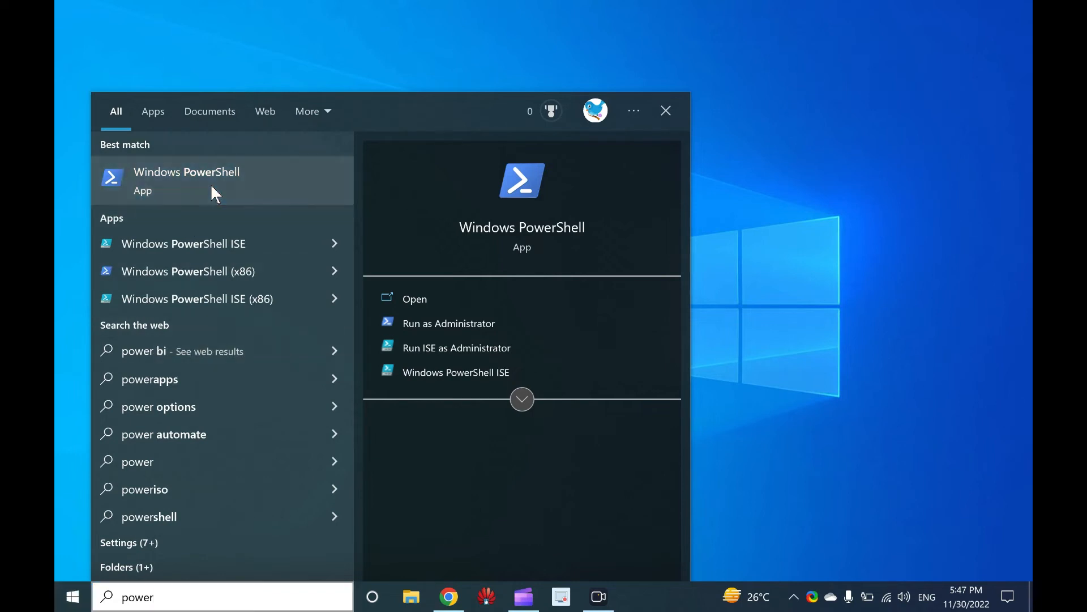
pyautogui.click(414, 299)
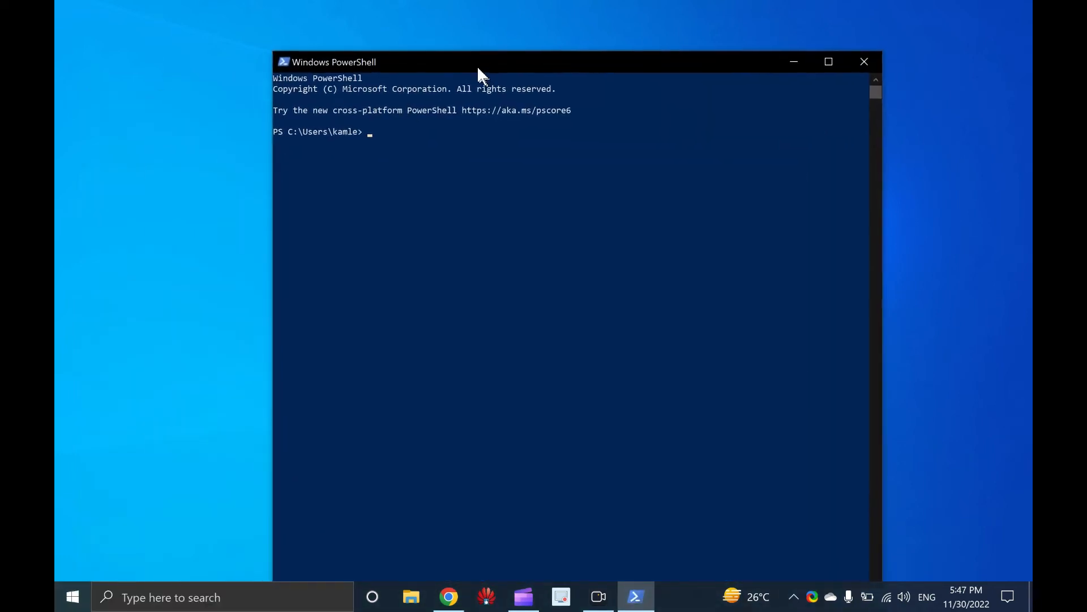
pyautogui.write('start ms-settings:')
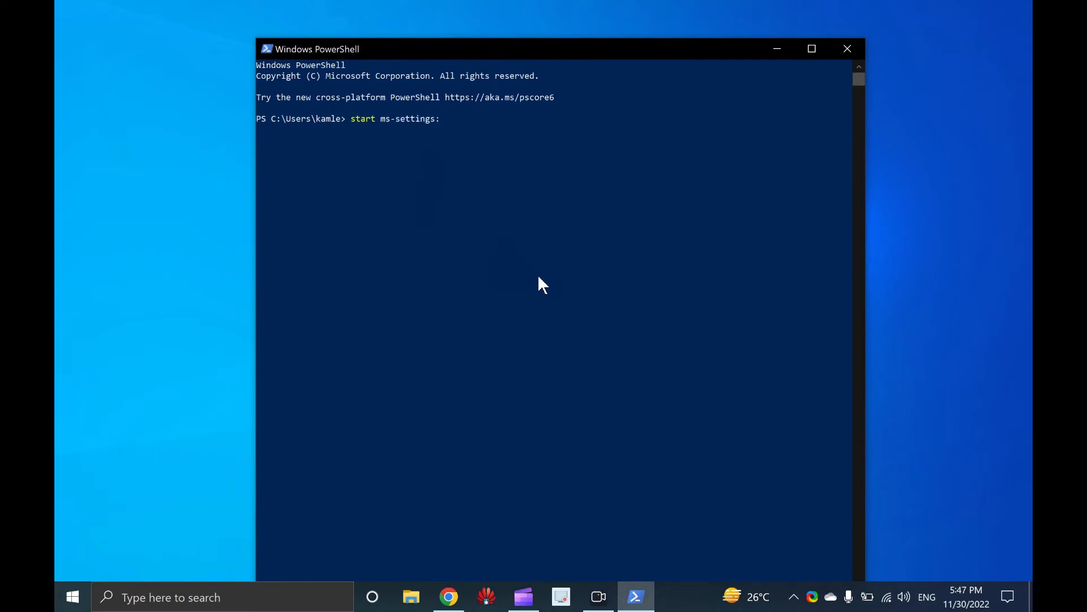
pyautogui.press('Return')
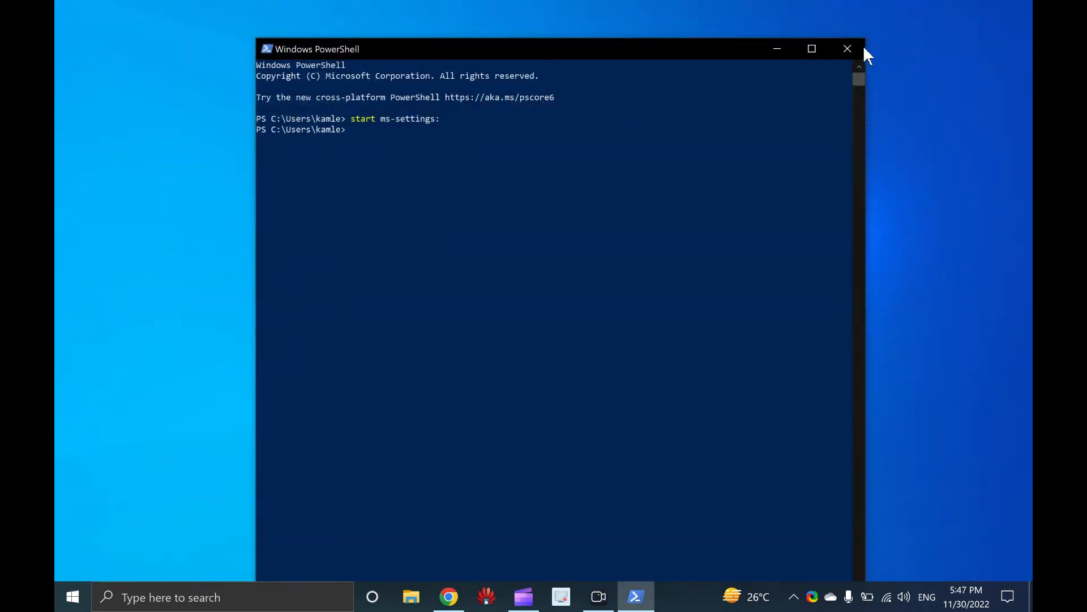
# Close the Windows PowerShell console window.
pyautogui.click(847, 49)
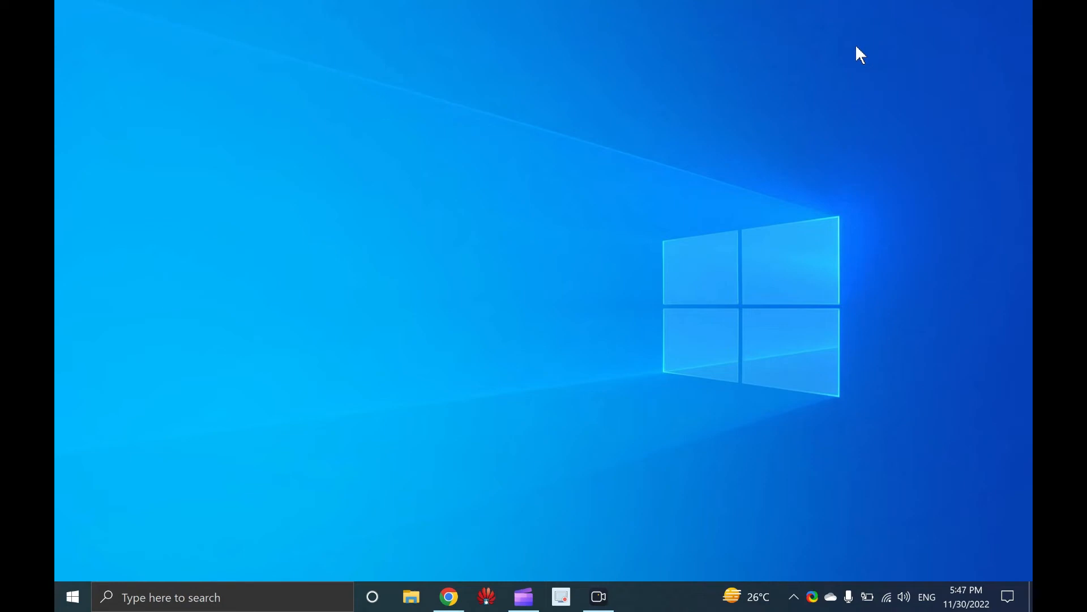
pyautogui.moveTo(795, 67)
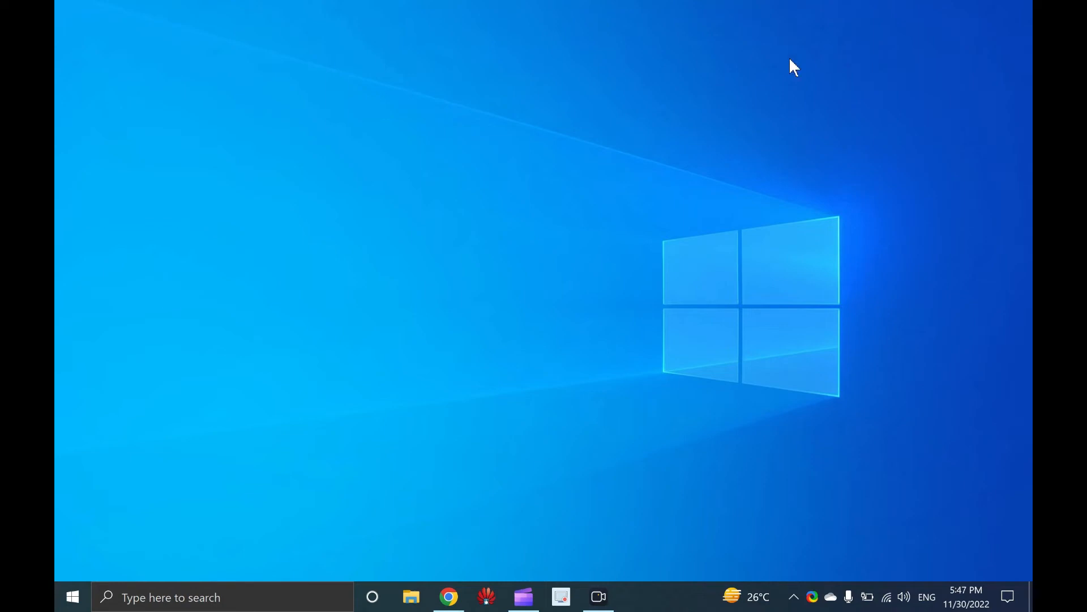
pyautogui.moveTo(71, 597)
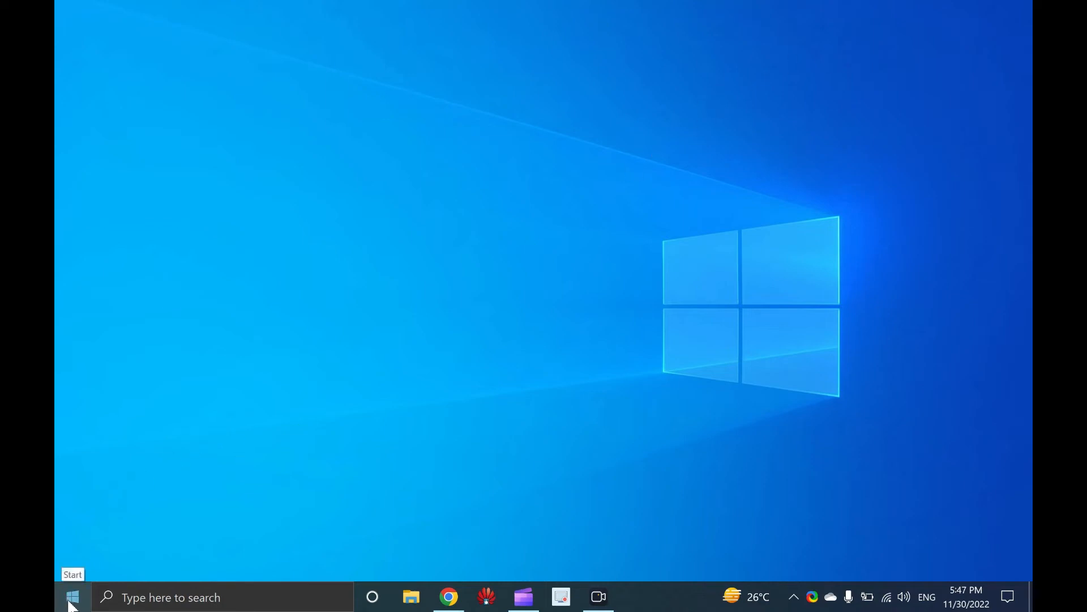
pyautogui.rightClick(72, 596)
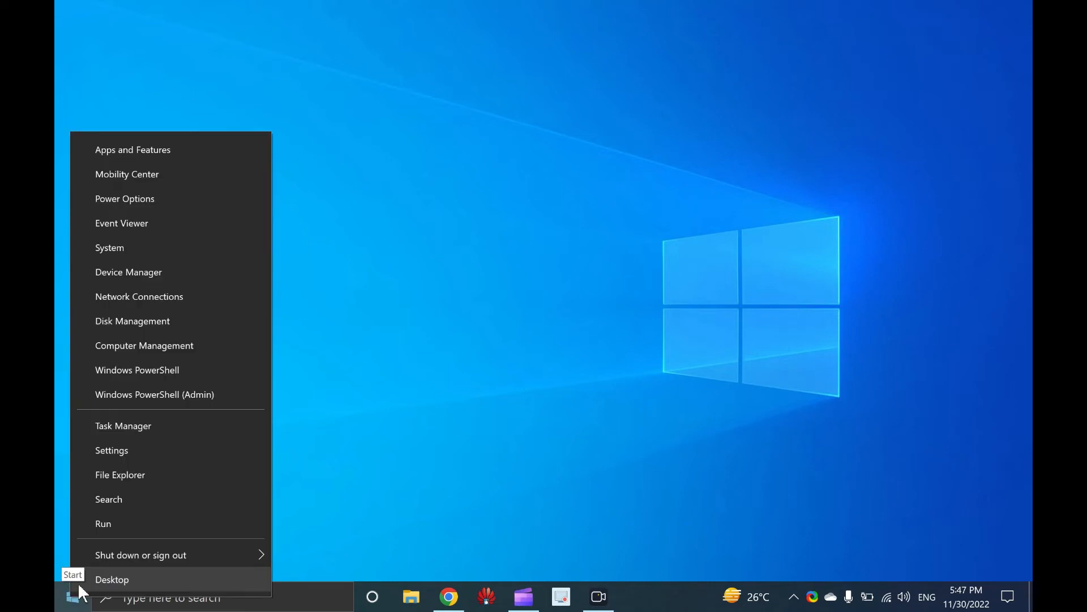
pyautogui.moveTo(166, 463)
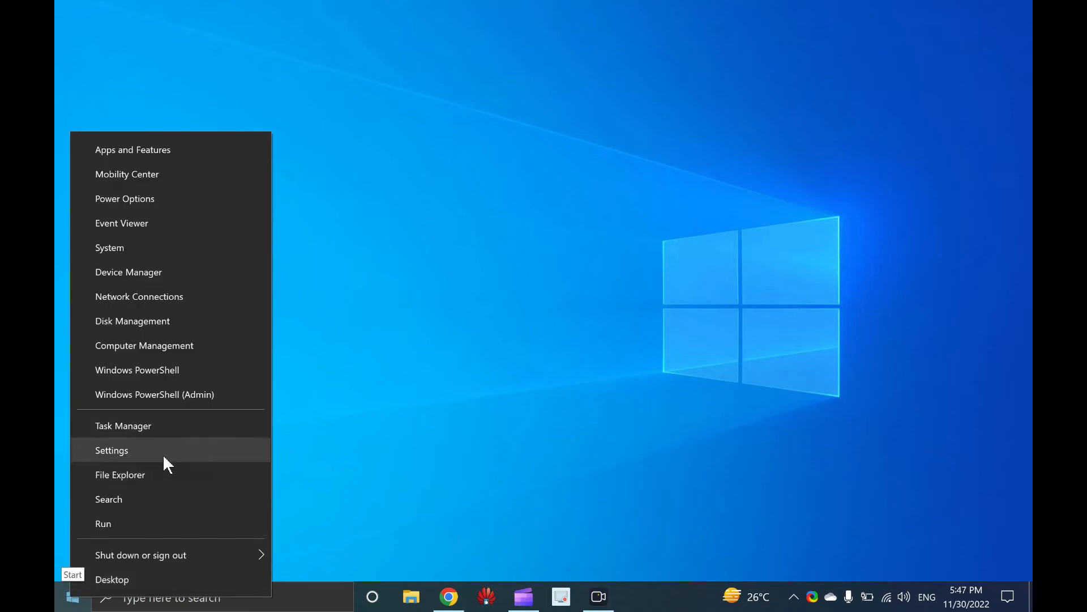
pyautogui.click(112, 449)
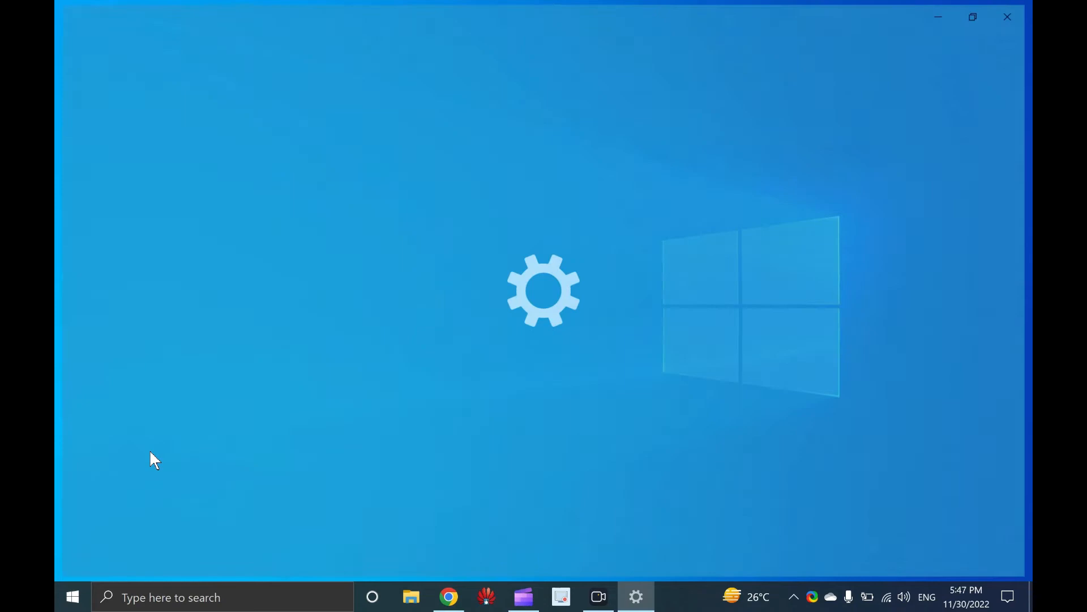
pyautogui.click(1007, 17)
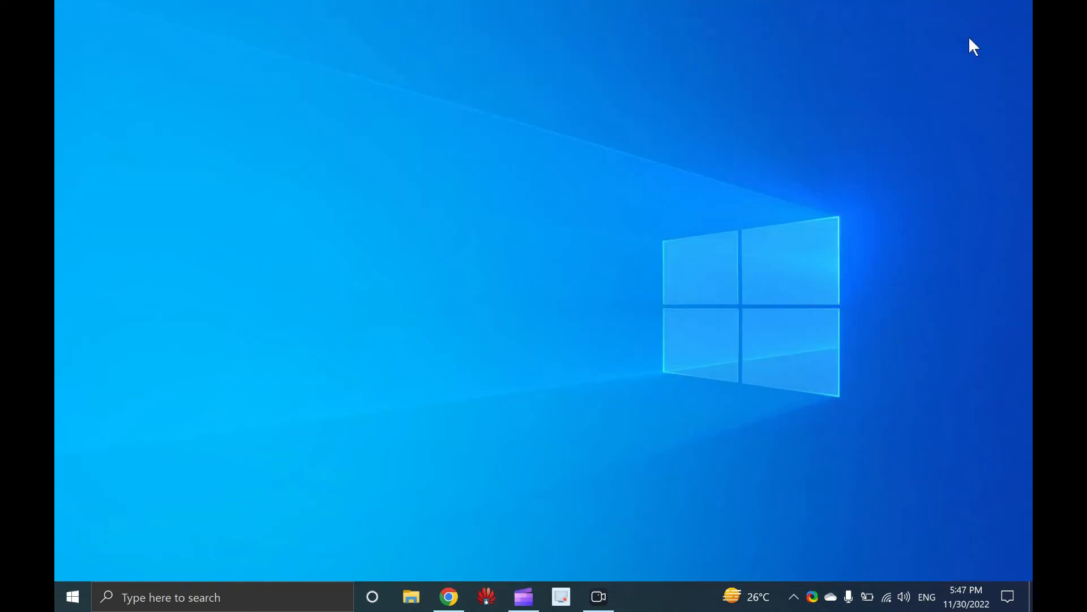
pyautogui.moveTo(749, 169)
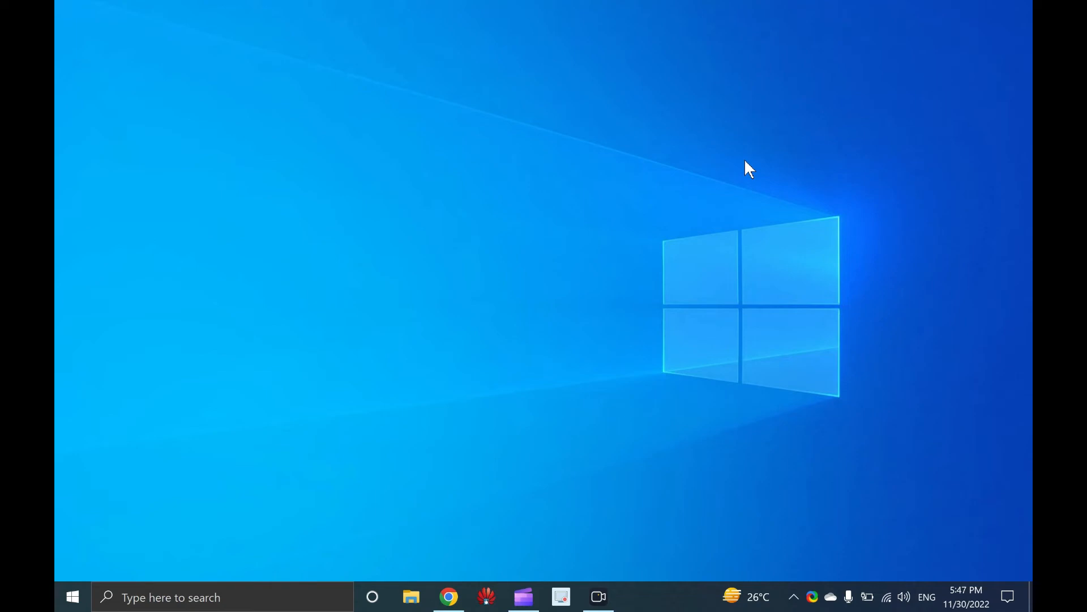
pyautogui.click(72, 597)
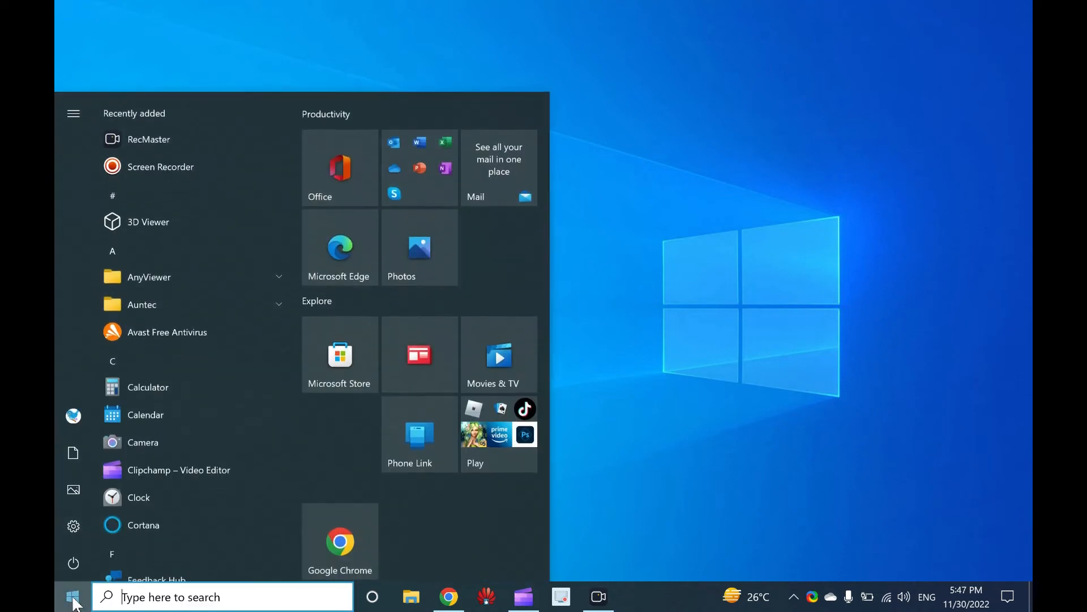
pyautogui.write('setting')
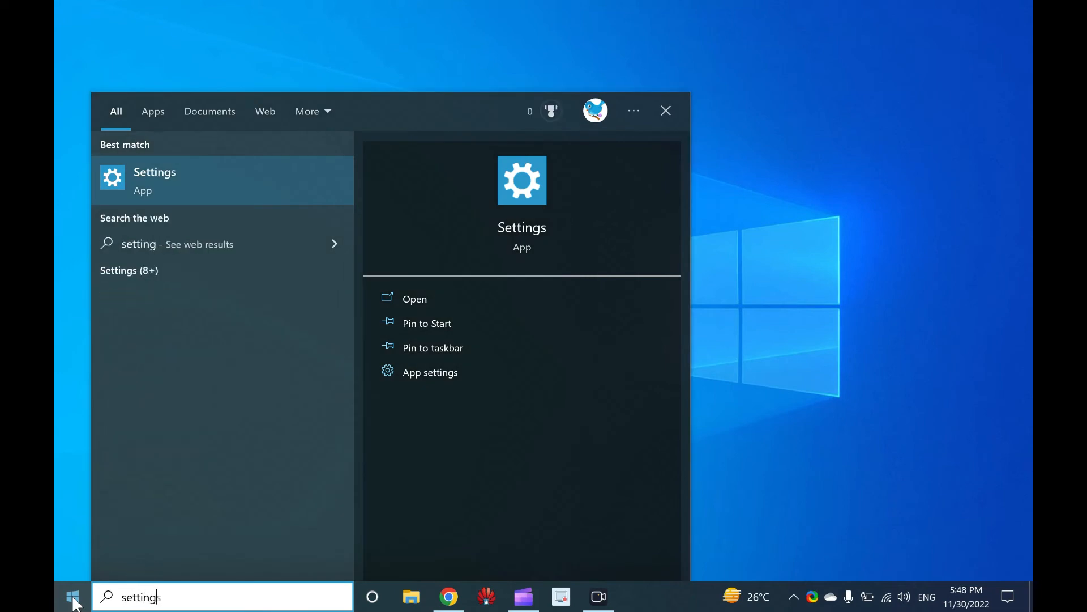
pyautogui.moveTo(176, 183)
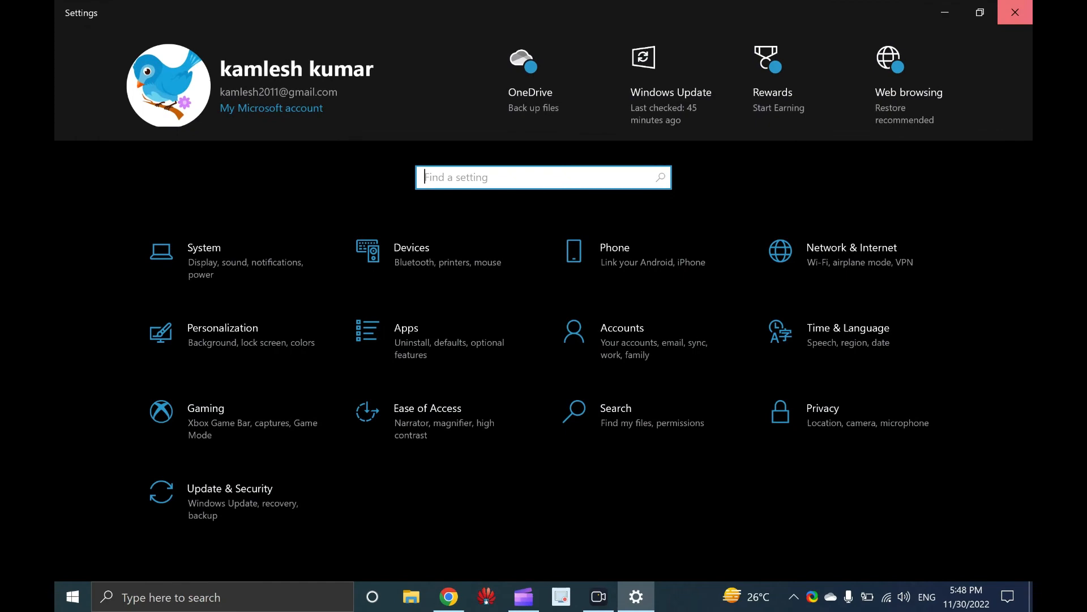
pyautogui.click(1014, 12)
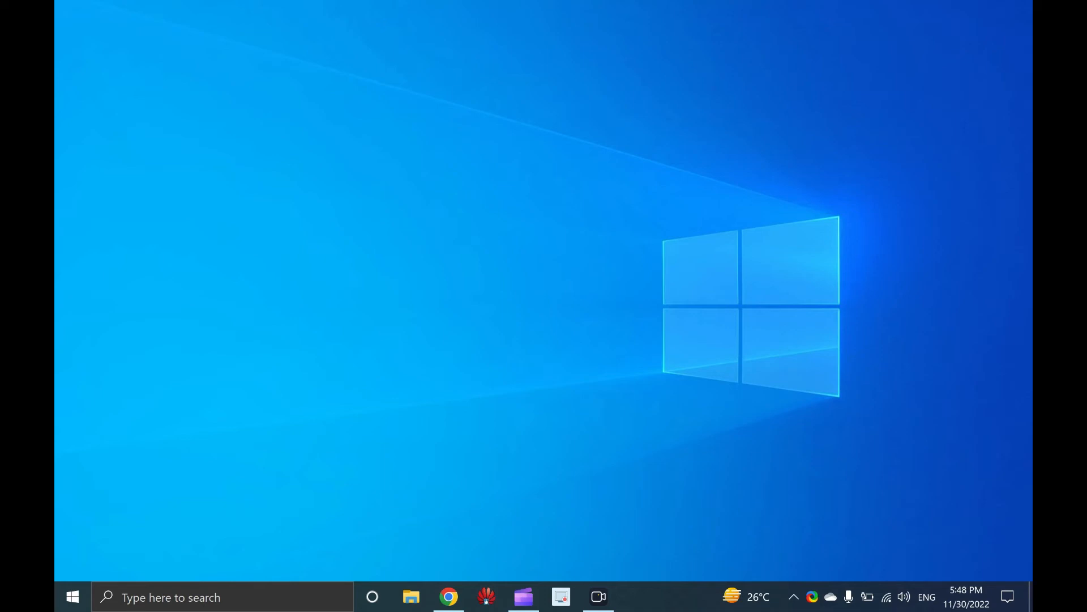
pyautogui.moveTo(578, 211)
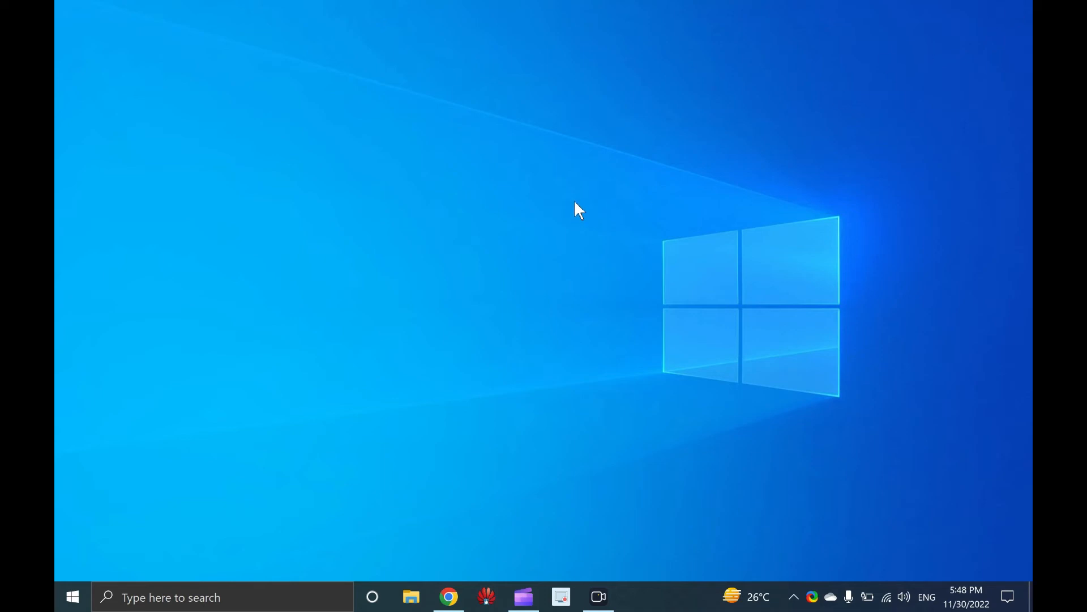
pyautogui.moveTo(782, 83)
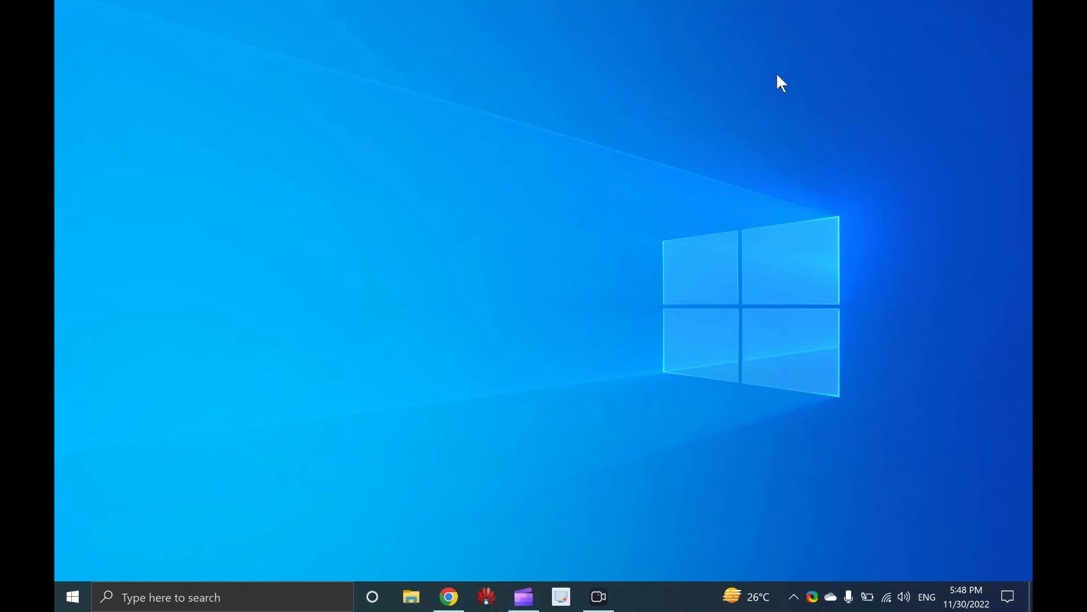
pyautogui.moveTo(491, 166)
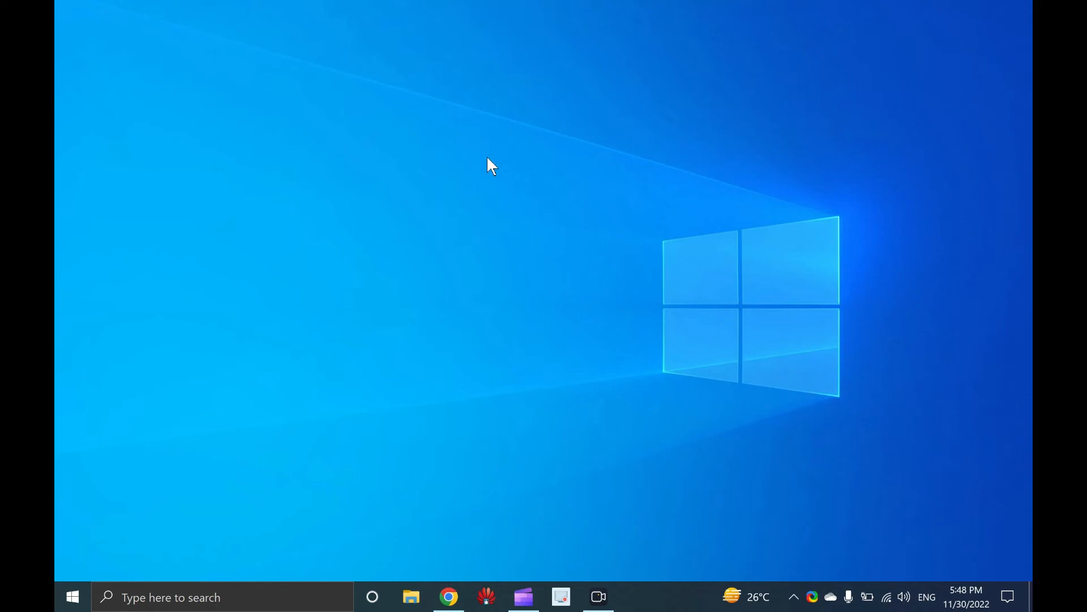
pyautogui.rightClick(488, 167)
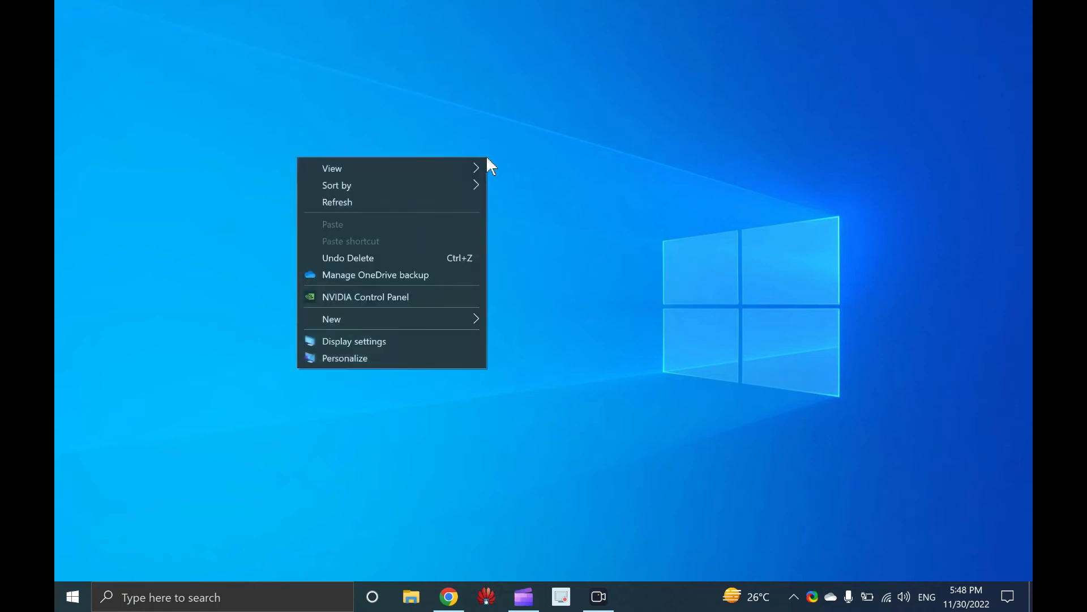
pyautogui.moveTo(354, 340)
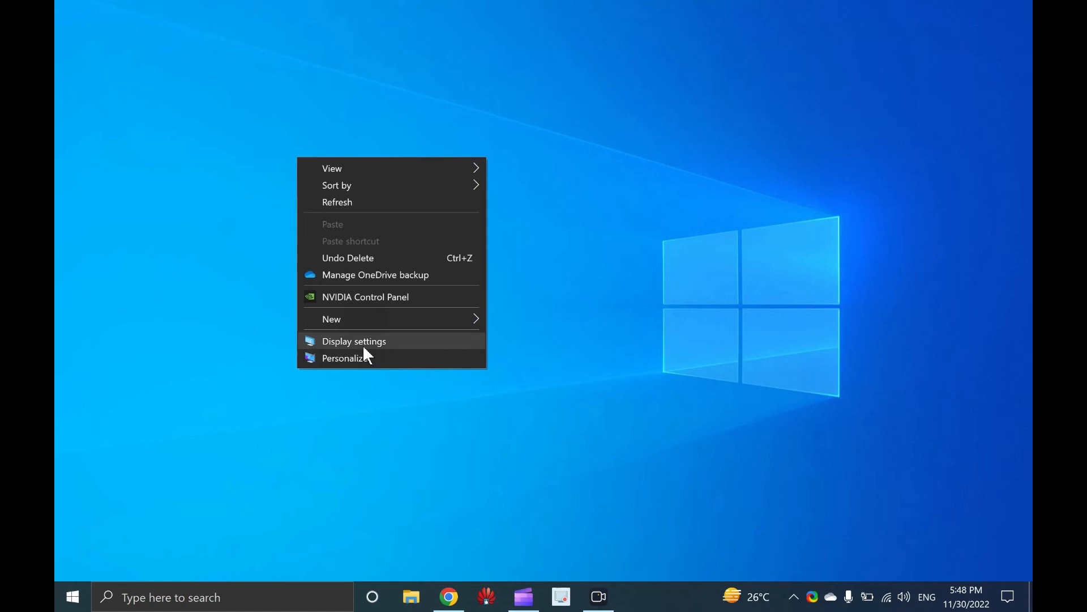
pyautogui.moveTo(385, 364)
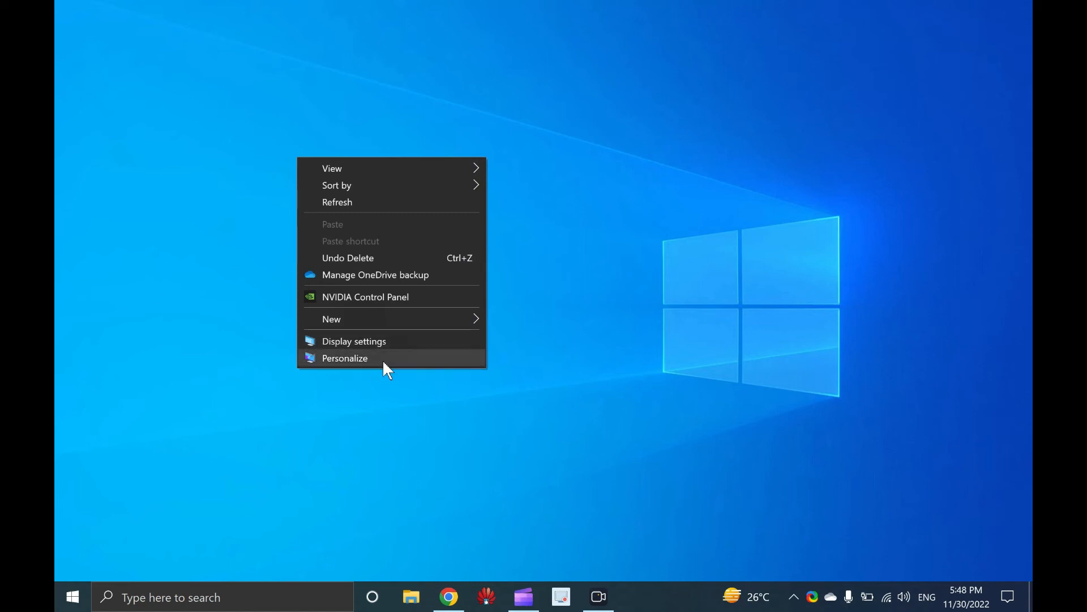
pyautogui.click(345, 358)
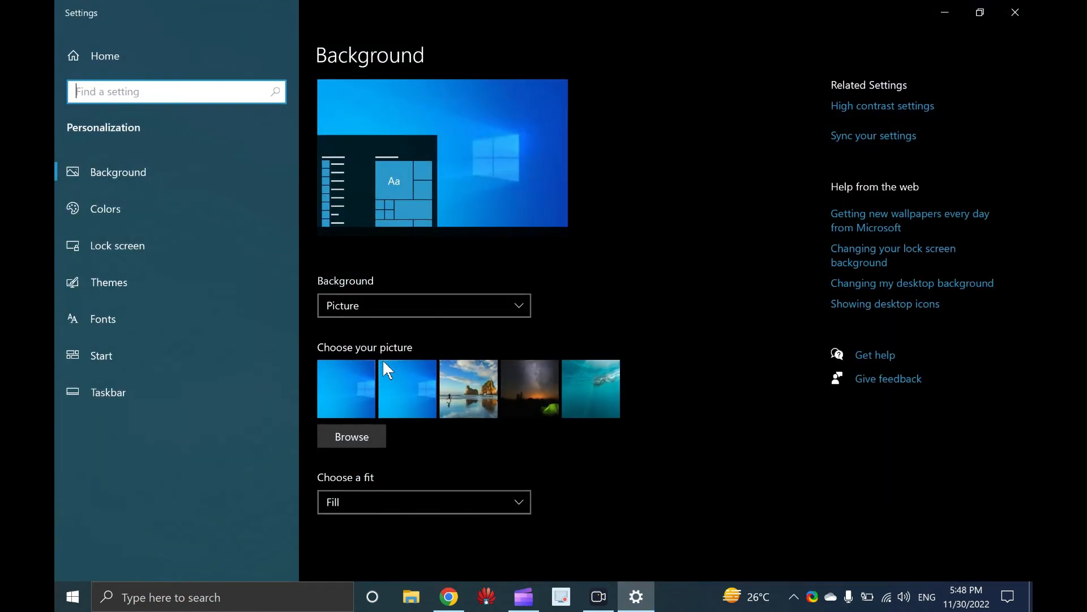
pyautogui.moveTo(382, 365)
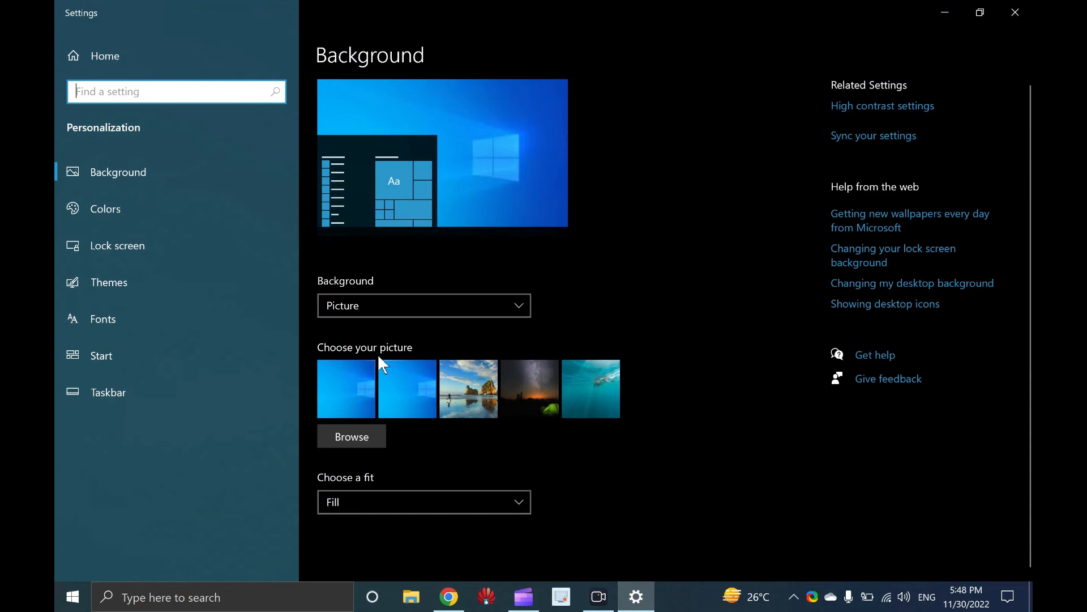
pyautogui.moveTo(121, 148)
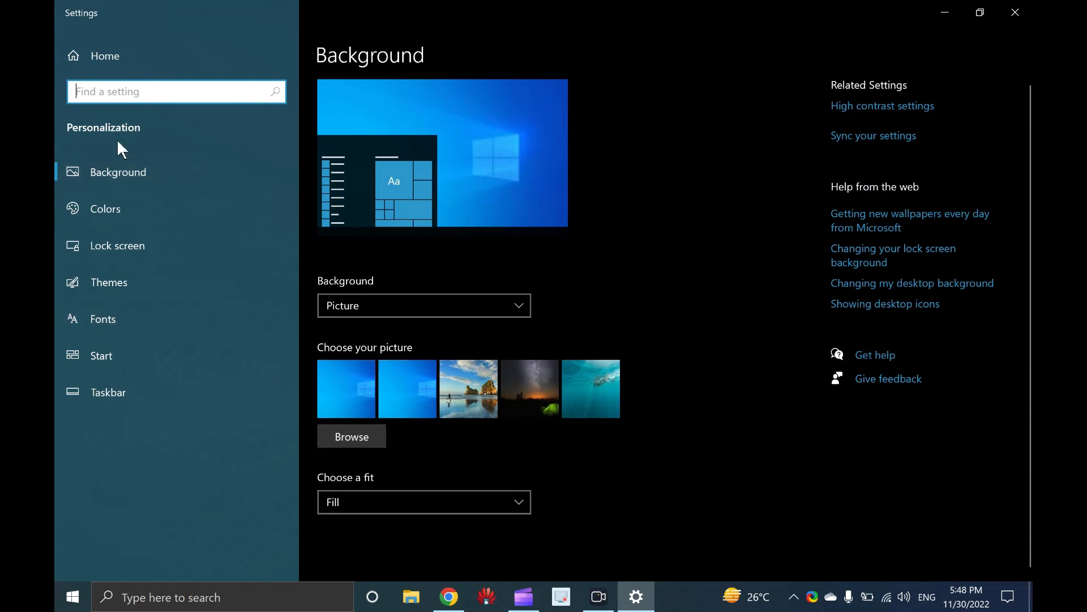
pyautogui.moveTo(132, 136)
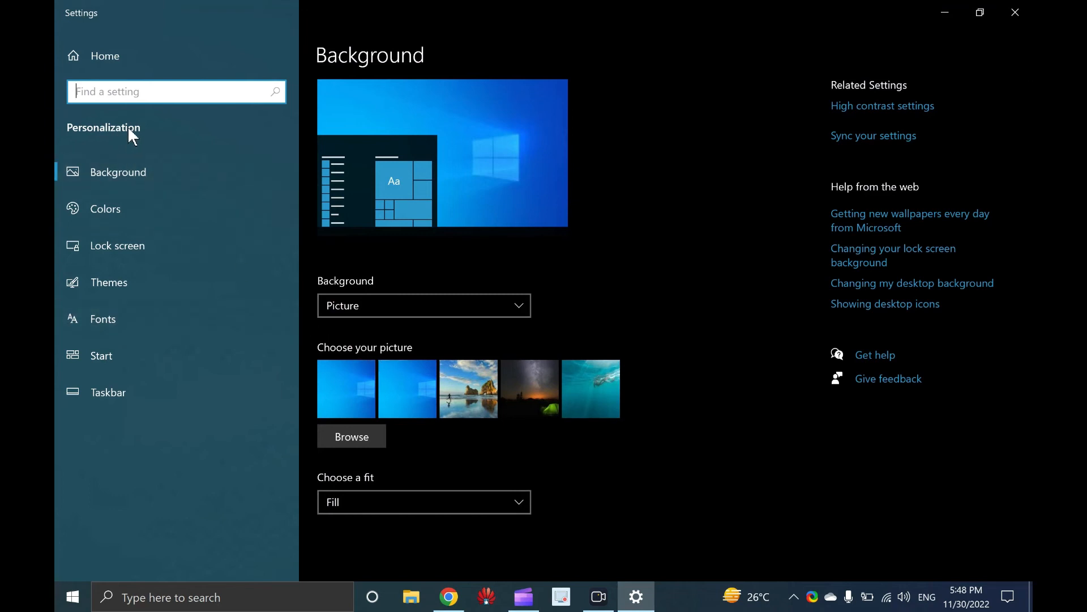
pyautogui.moveTo(105, 56)
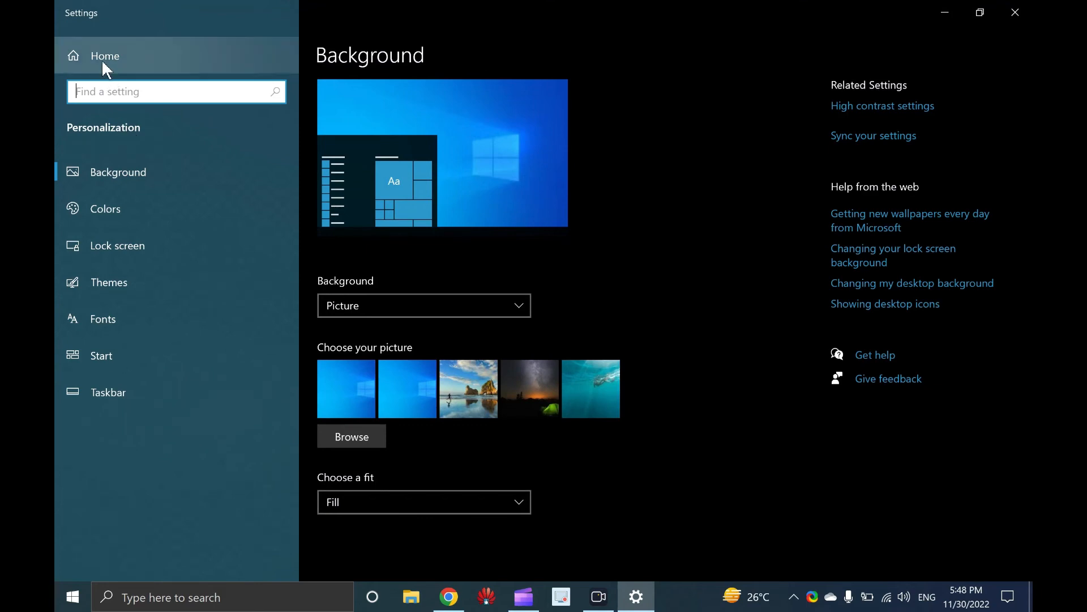
pyautogui.moveTo(110, 73)
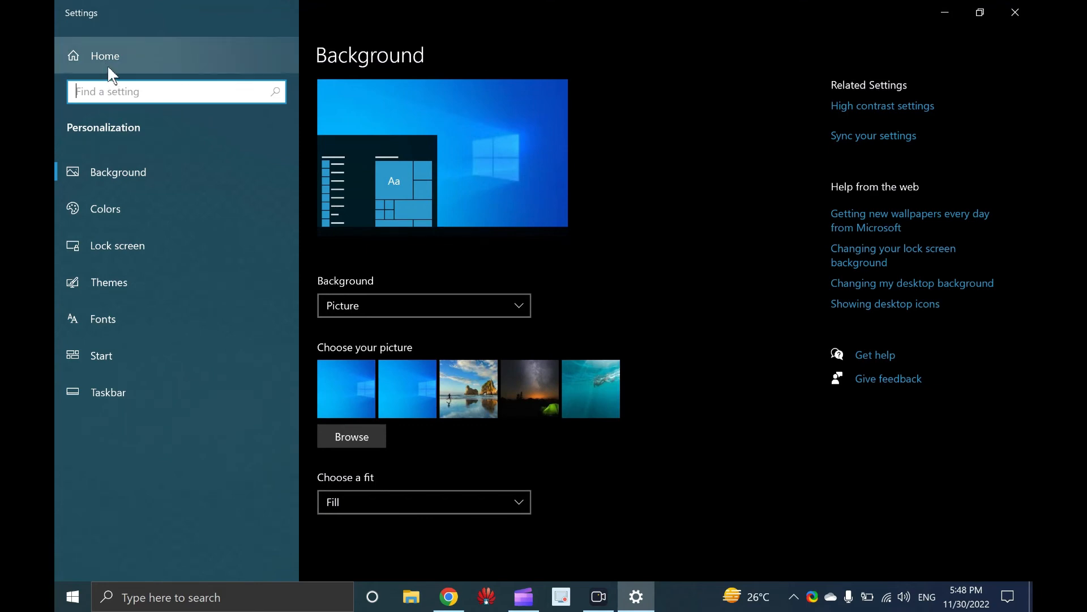
pyautogui.click(105, 56)
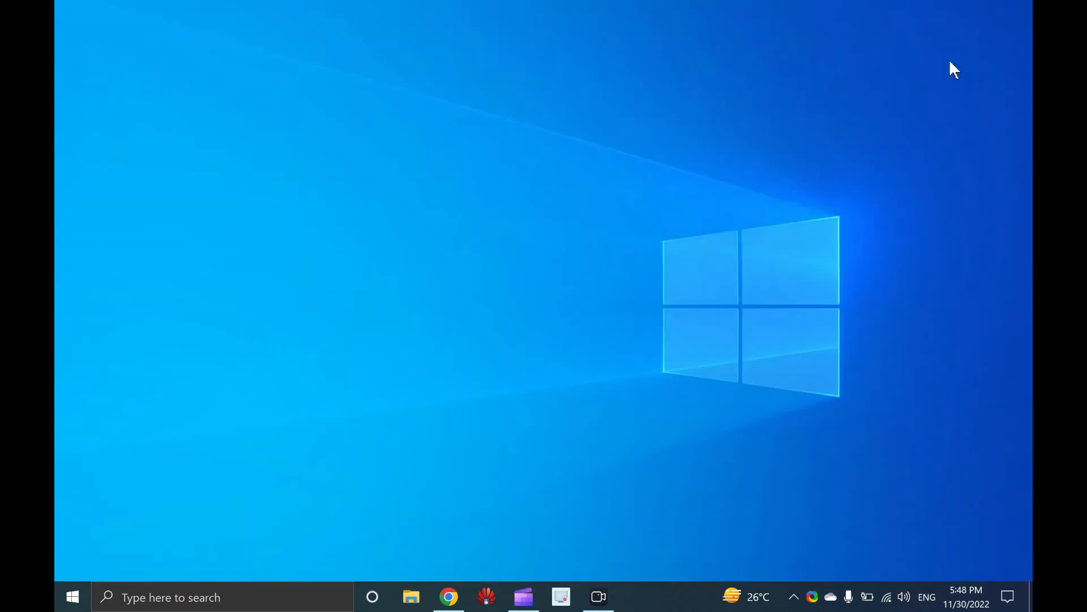
pyautogui.moveTo(945, 78)
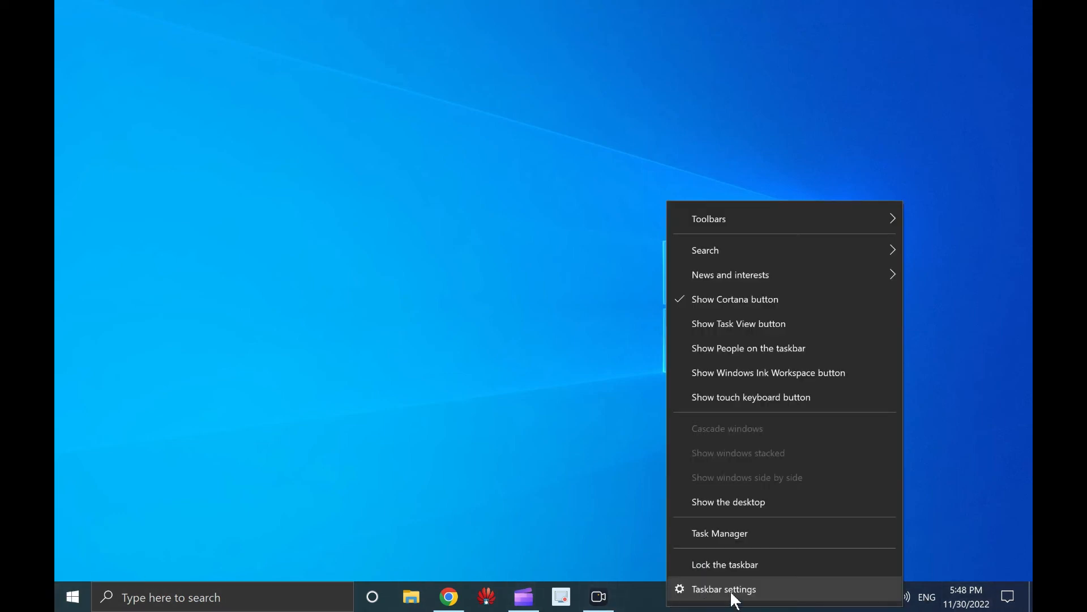
pyautogui.click(723, 589)
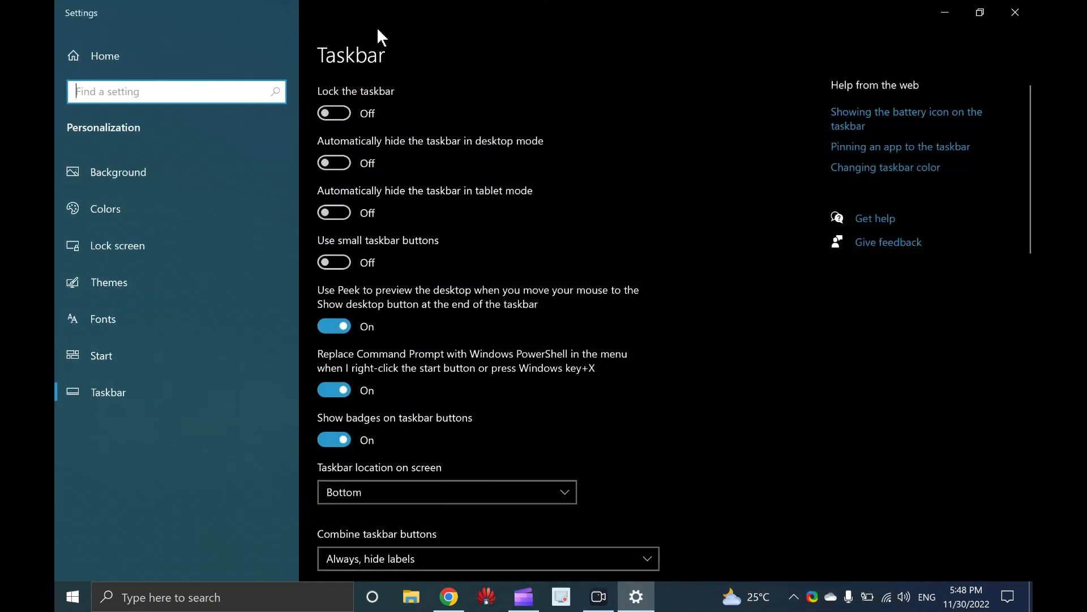
pyautogui.moveTo(598, 314)
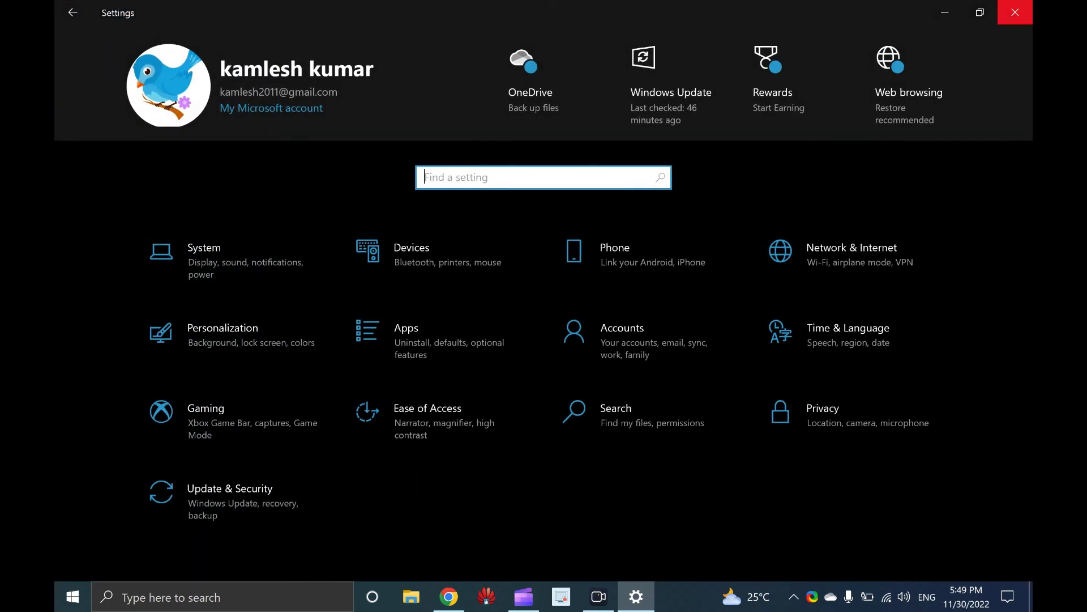
pyautogui.click(1014, 13)
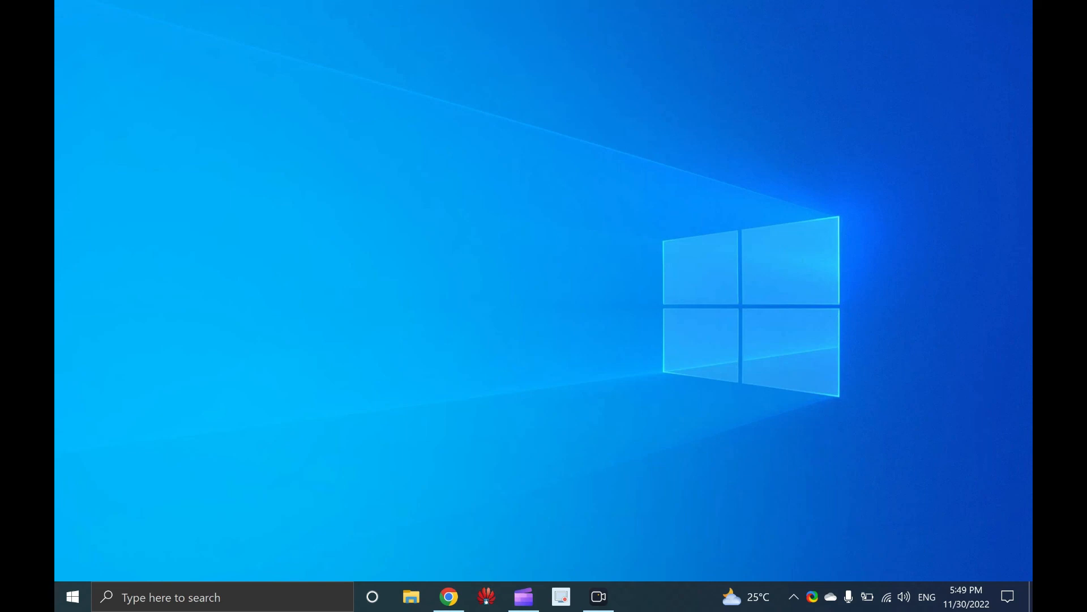